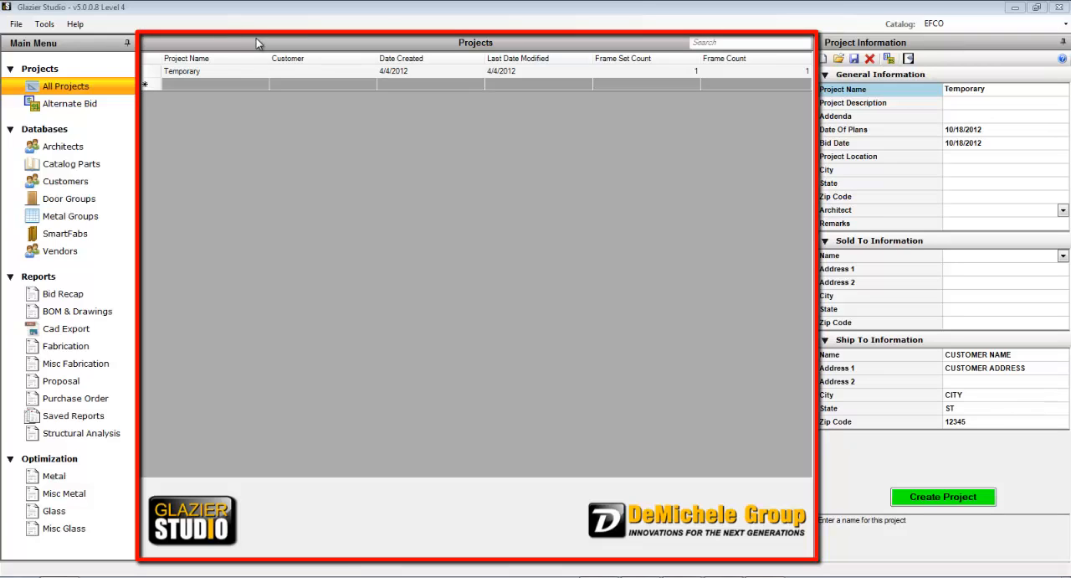
mouse_move(291, 47)
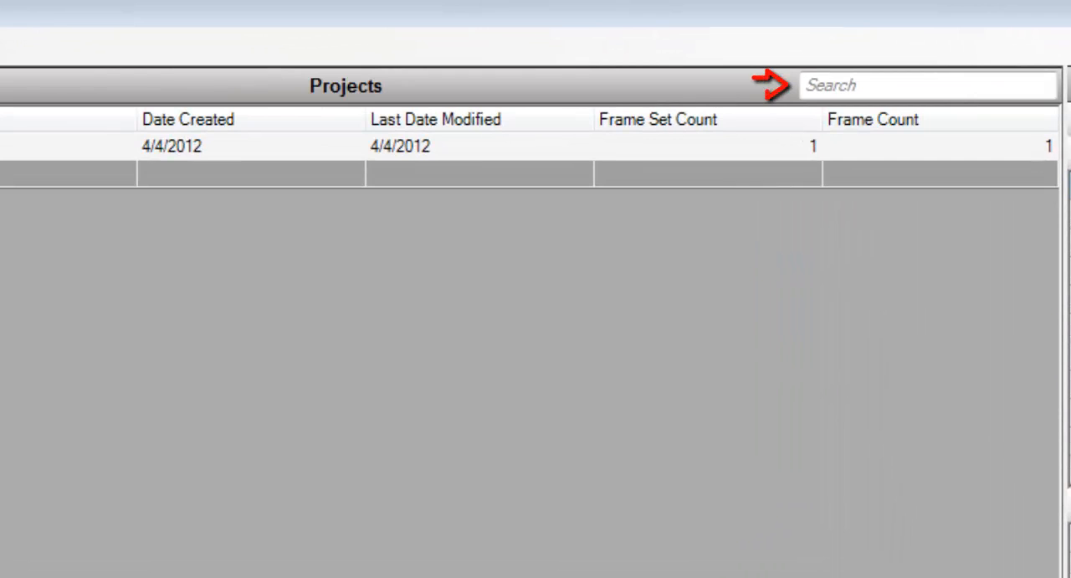
mouse_move(512, 100)
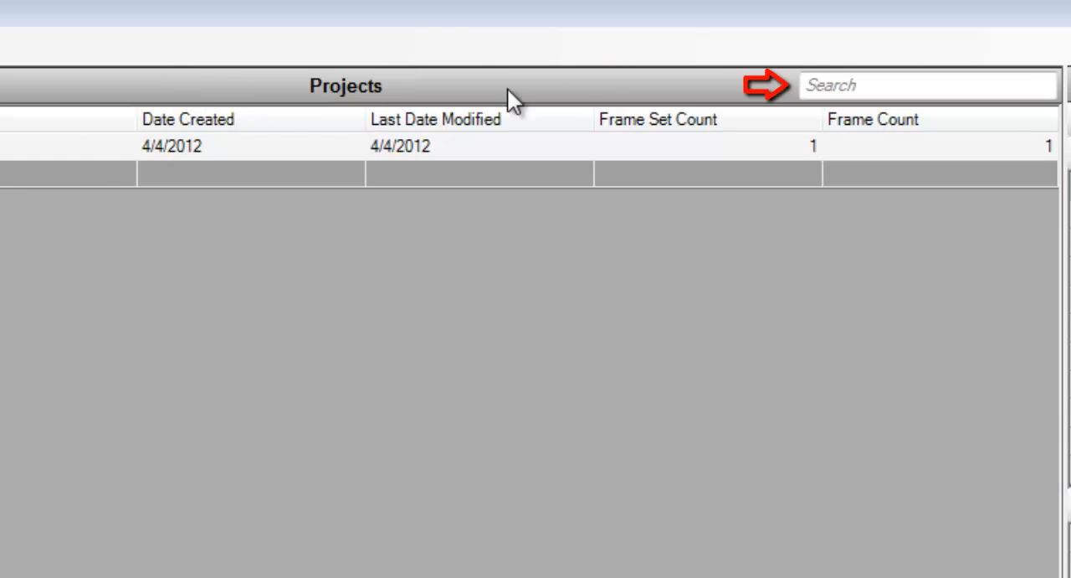
mouse_move(795, 98)
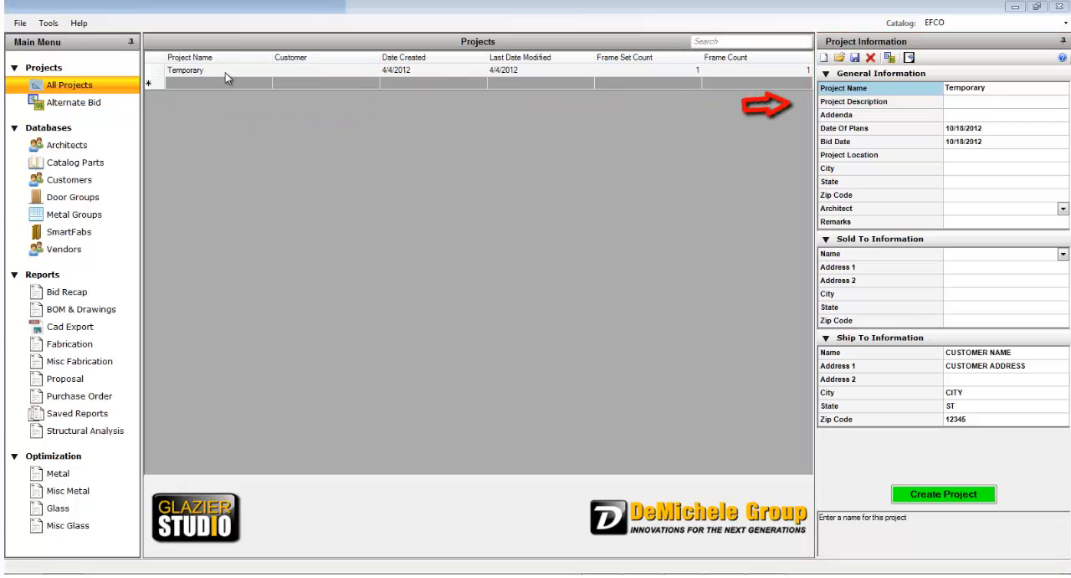
Select the Temporary project and make Vistawall the active catalog instead of EFCO
click(186, 70)
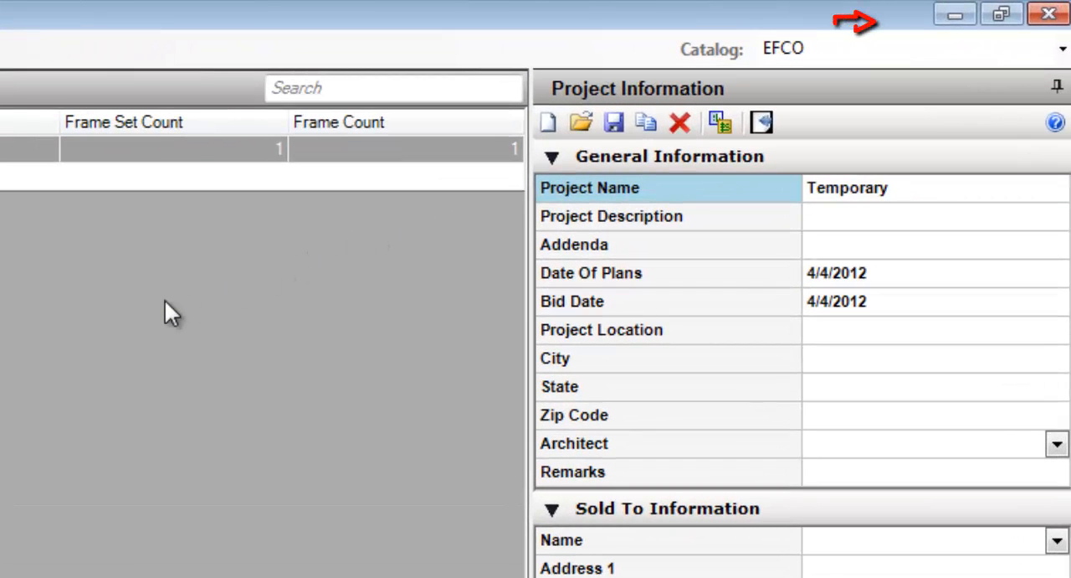
click(904, 49)
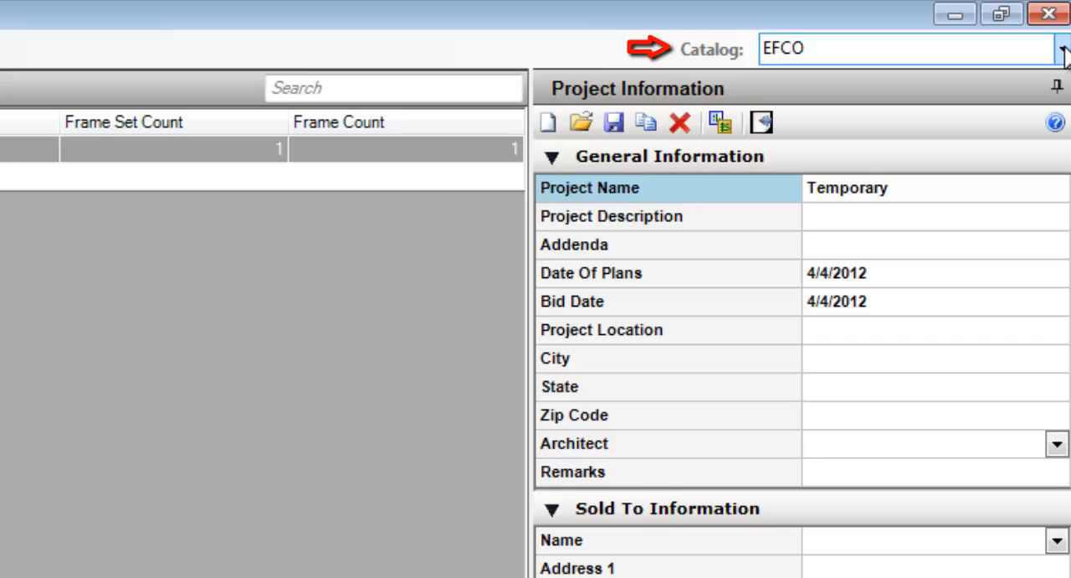
click(1058, 49)
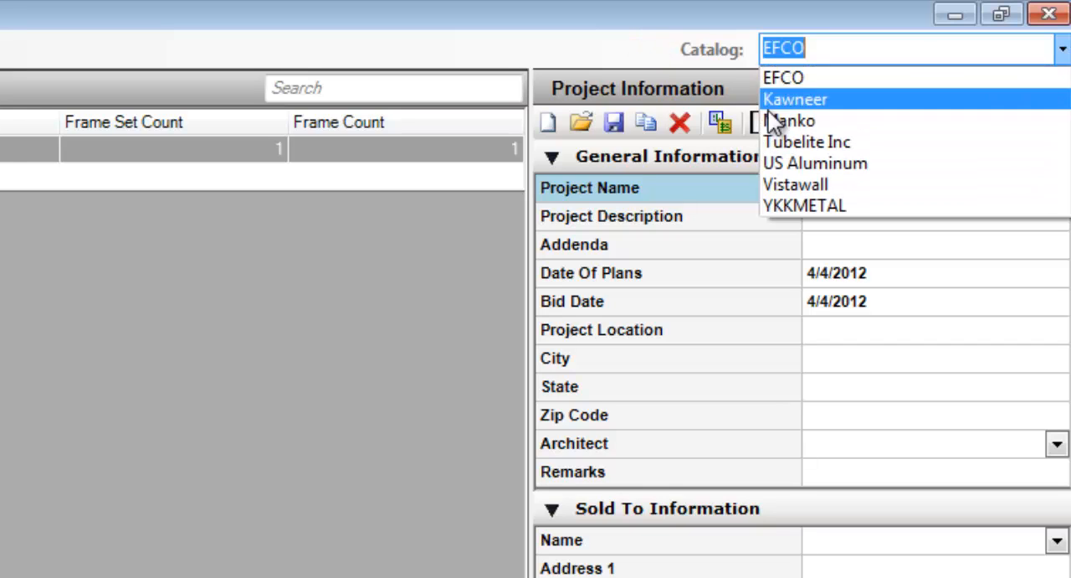
mouse_move(793, 184)
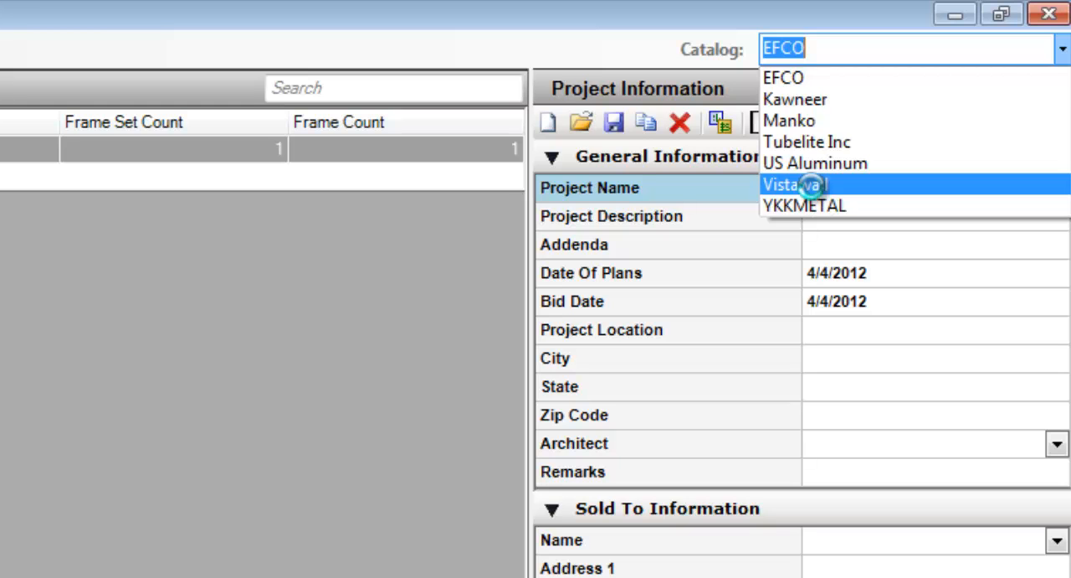
click(794, 184)
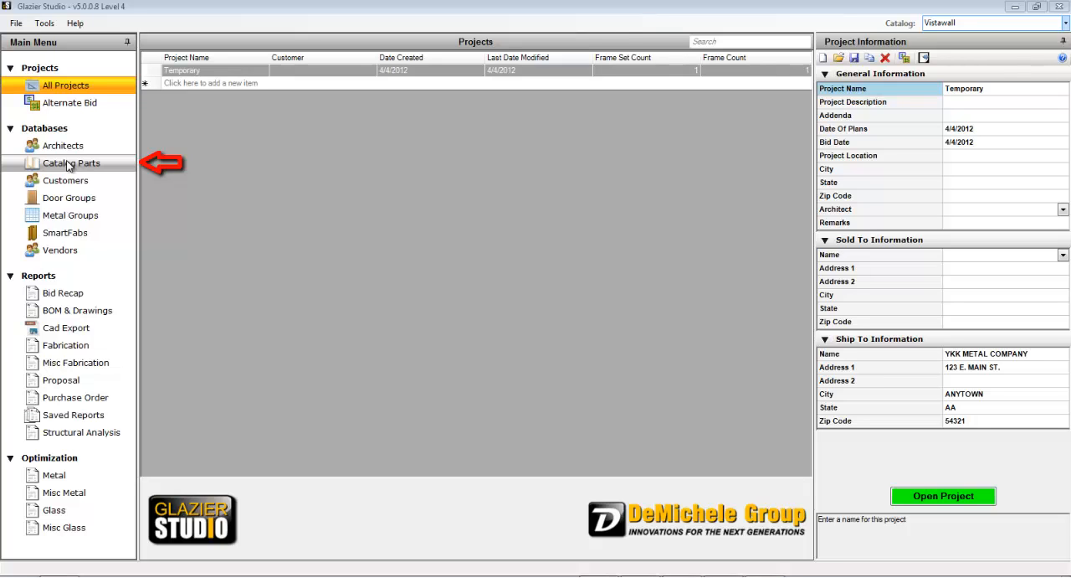
click(70, 162)
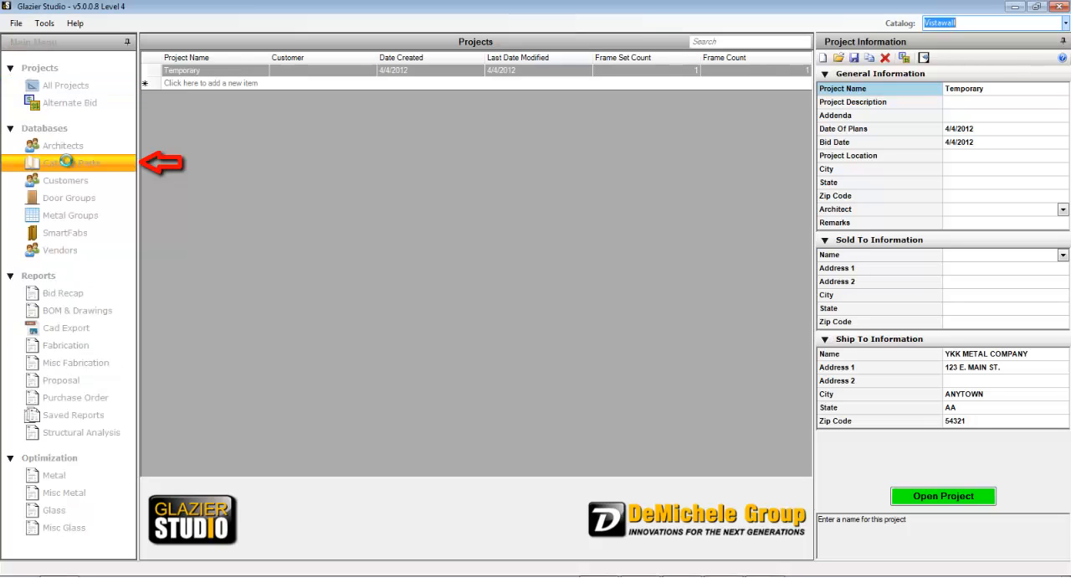
click(70, 162)
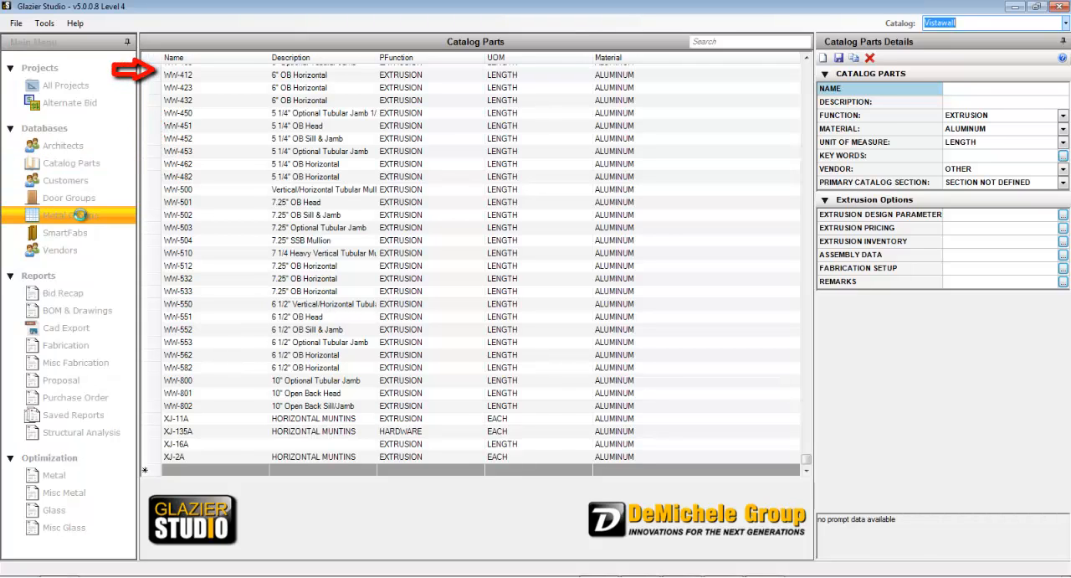
click(68, 214)
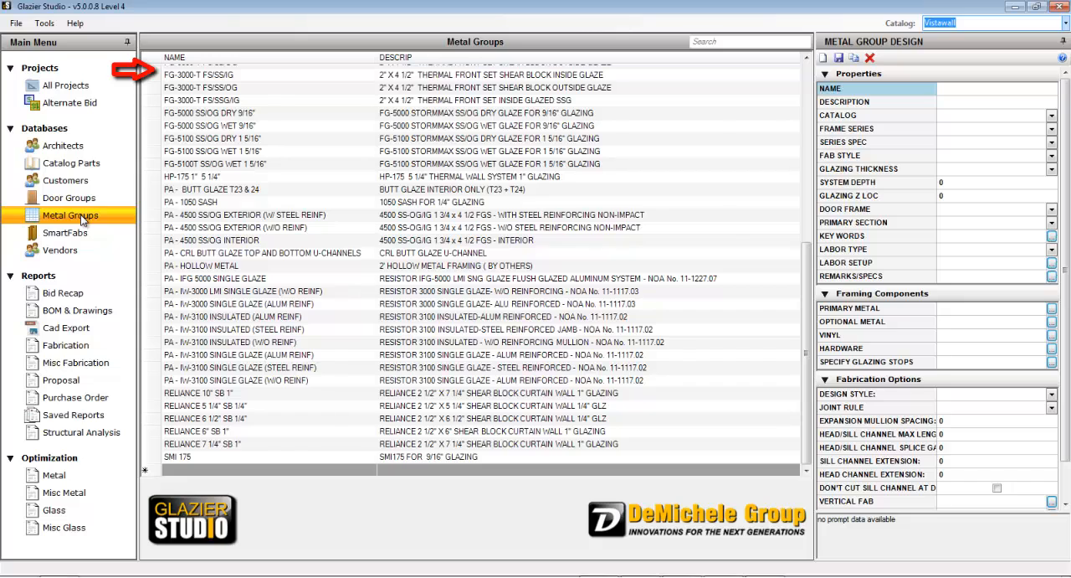
click(64, 86)
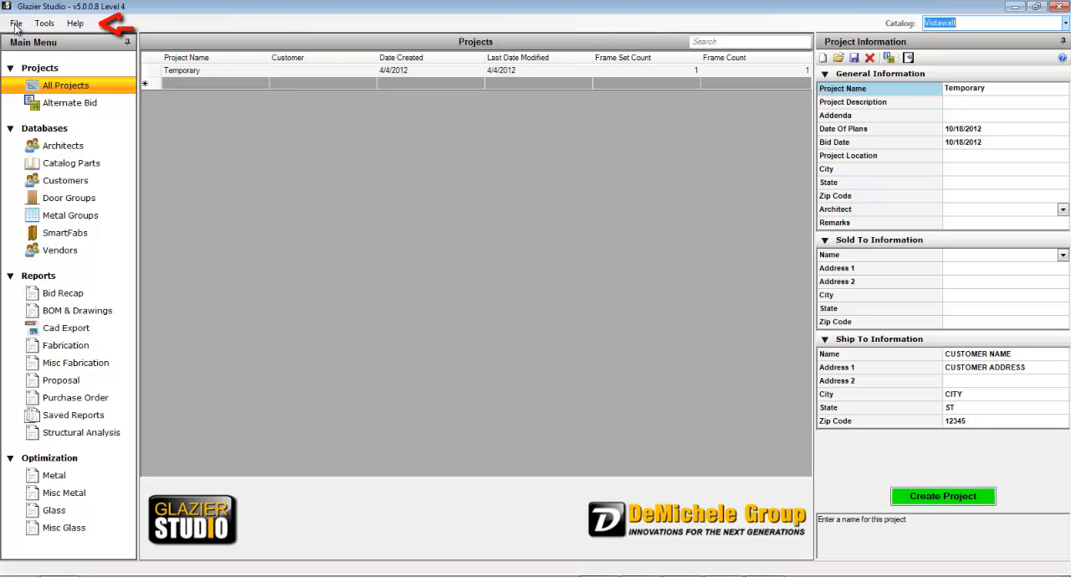
Browse the File and Tools menus and Options, then make US Aluminum the active catalog
click(15, 24)
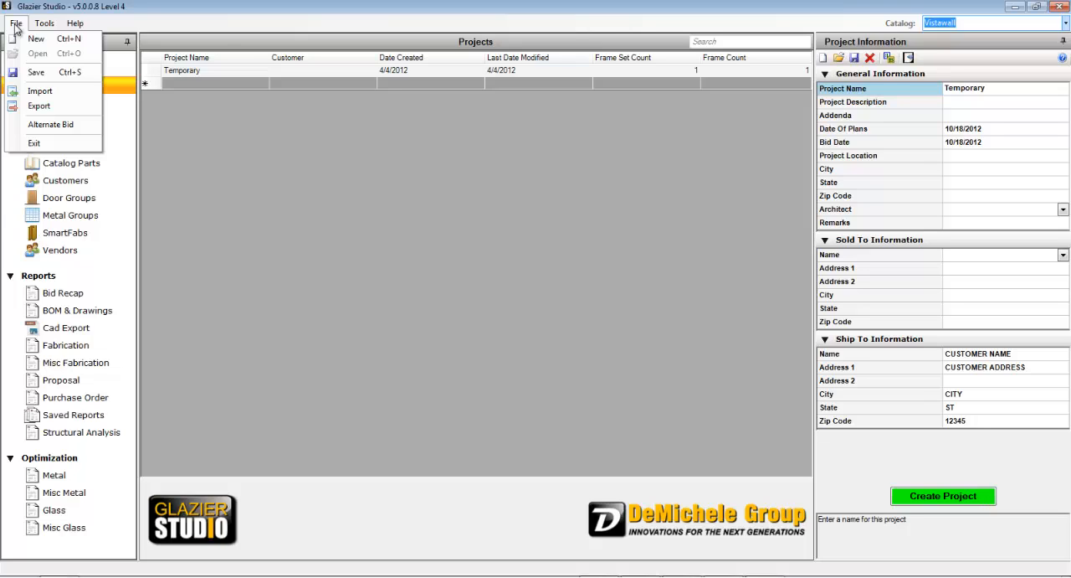
click(44, 23)
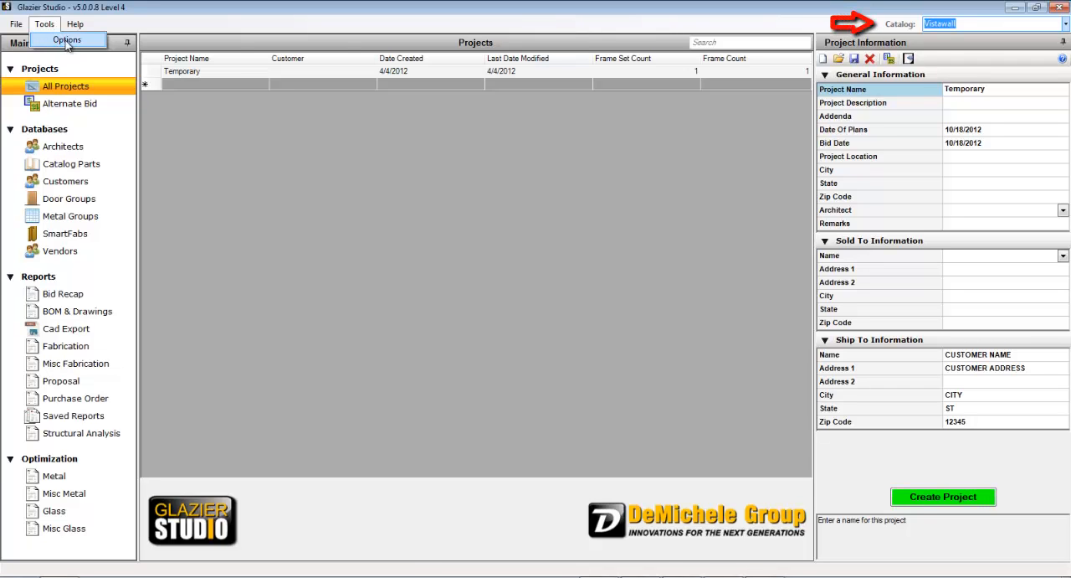
click(67, 40)
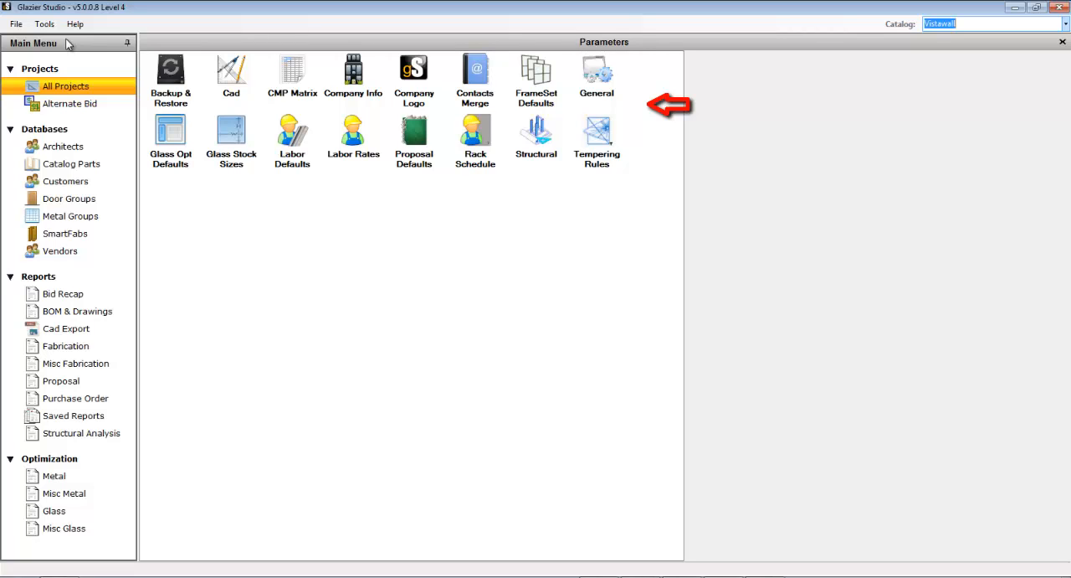
click(64, 87)
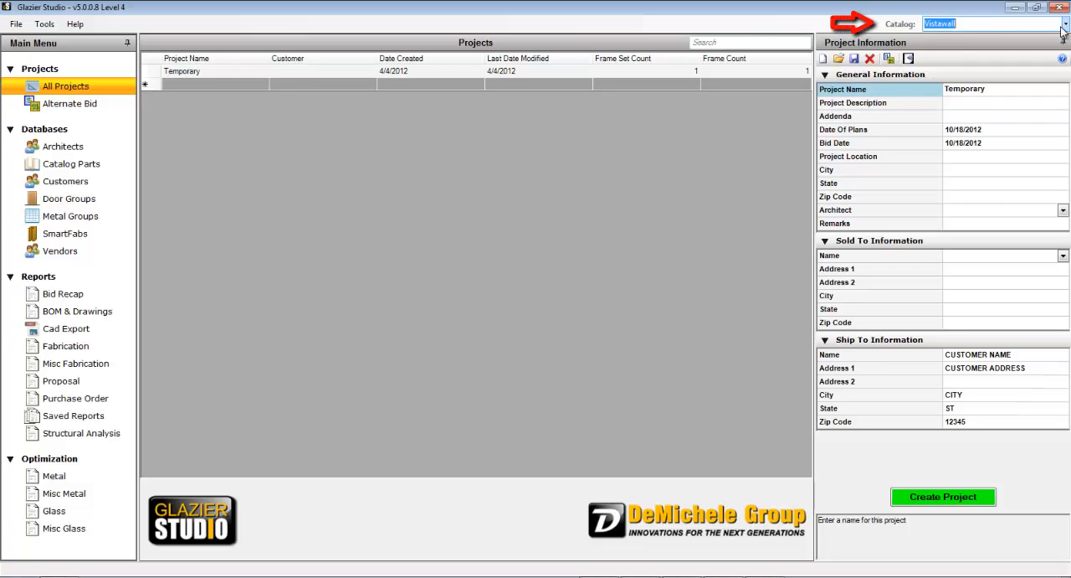
click(1064, 23)
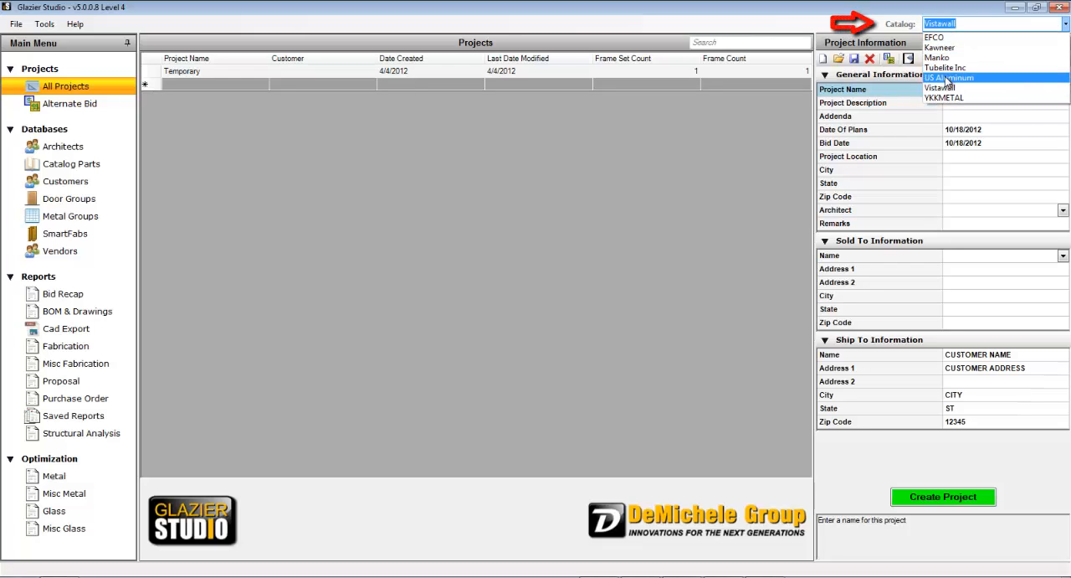
click(951, 77)
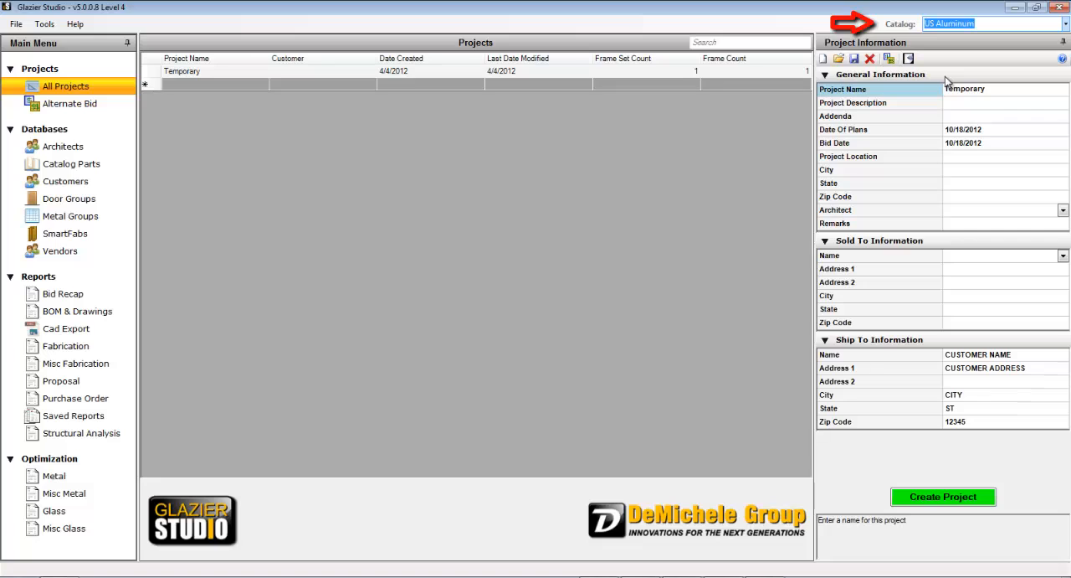
Review the FrameSet Defaults parameters in Tools Options and return to All Projects
click(43, 23)
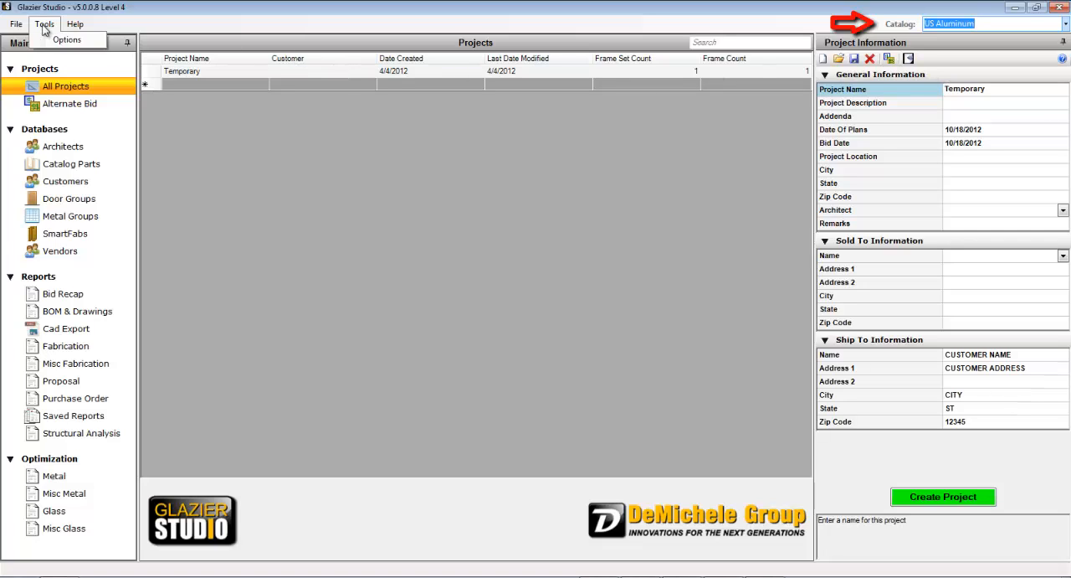
click(67, 40)
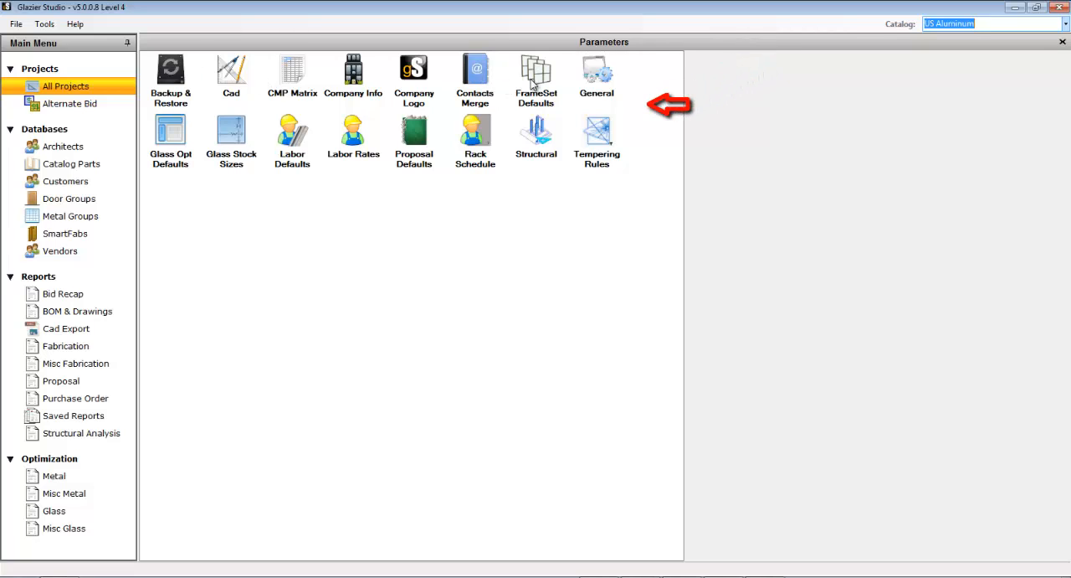
click(536, 80)
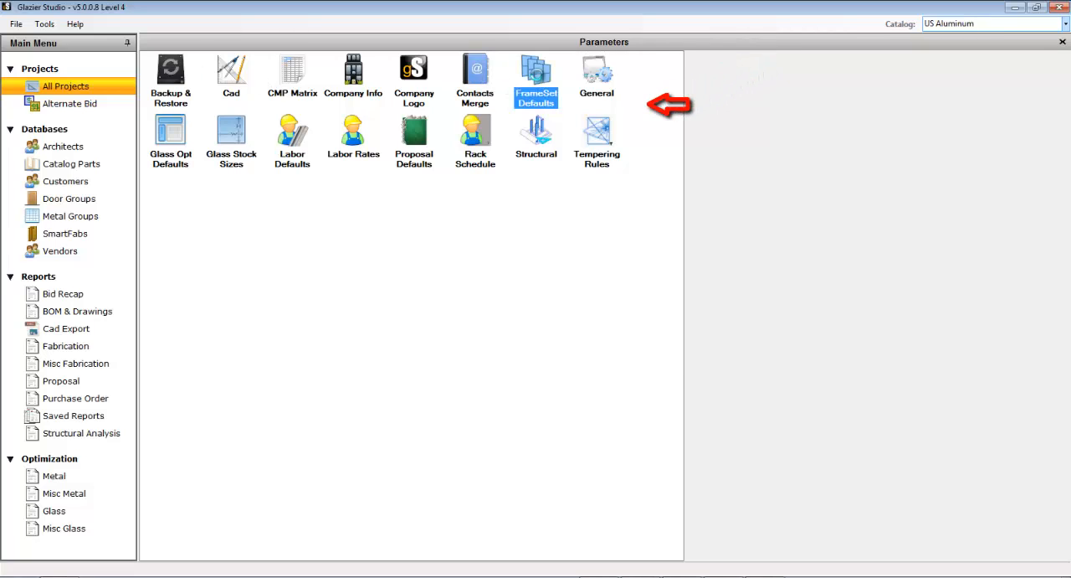
double_click(536, 75)
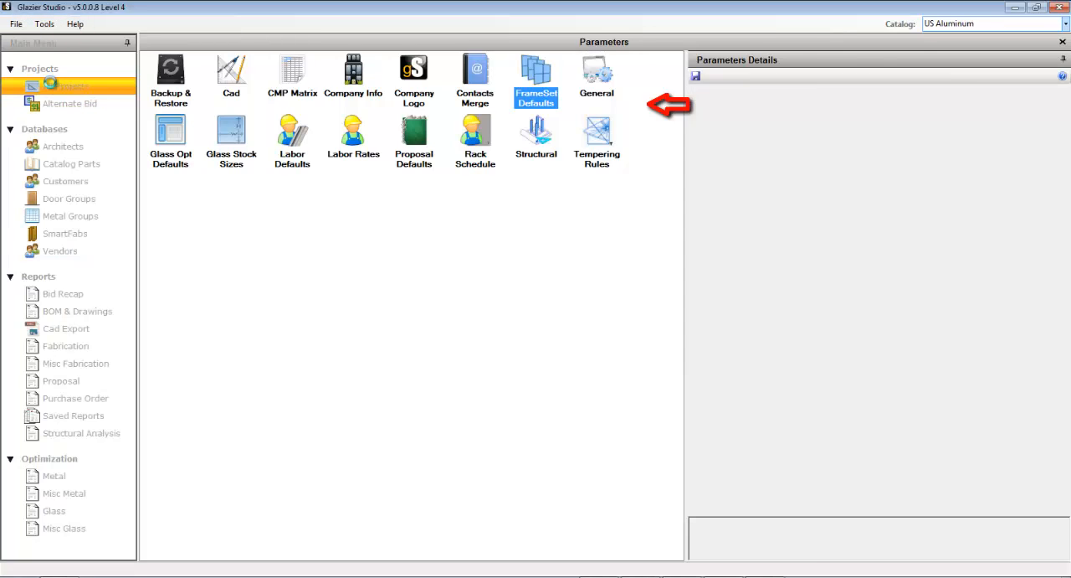
click(74, 23)
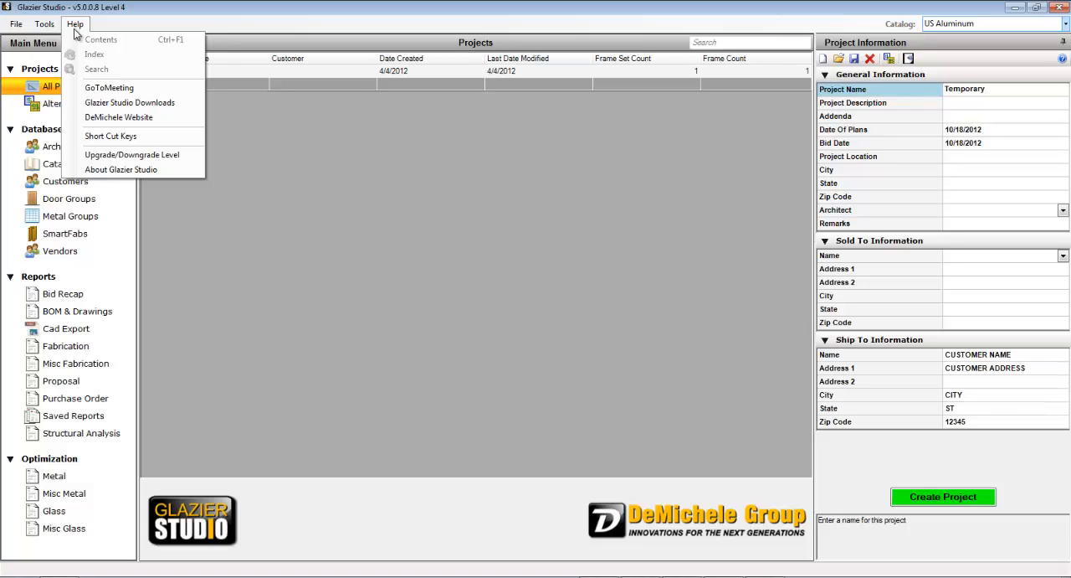
mouse_move(131, 102)
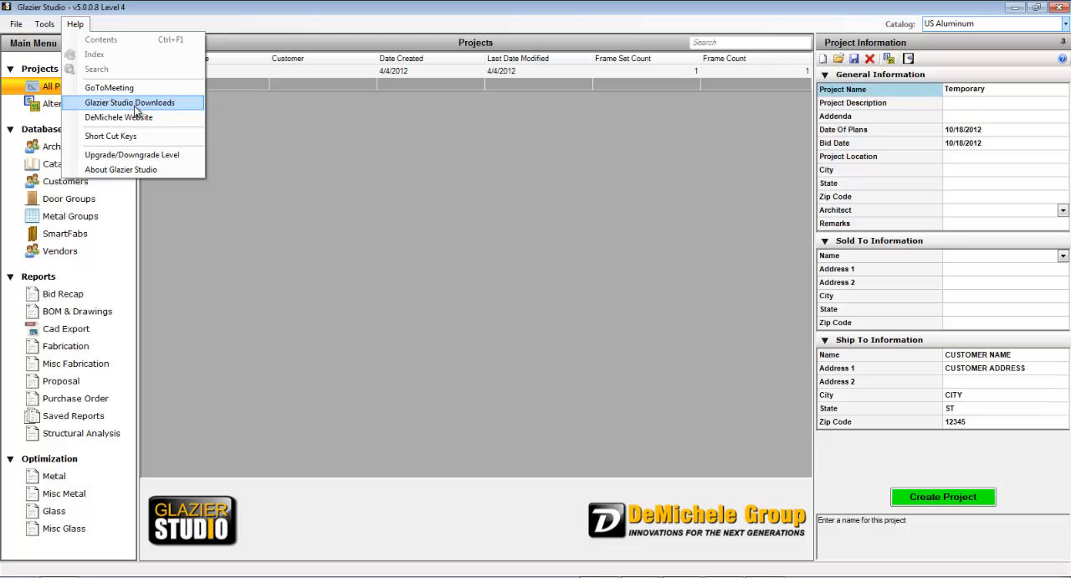
mouse_move(119, 117)
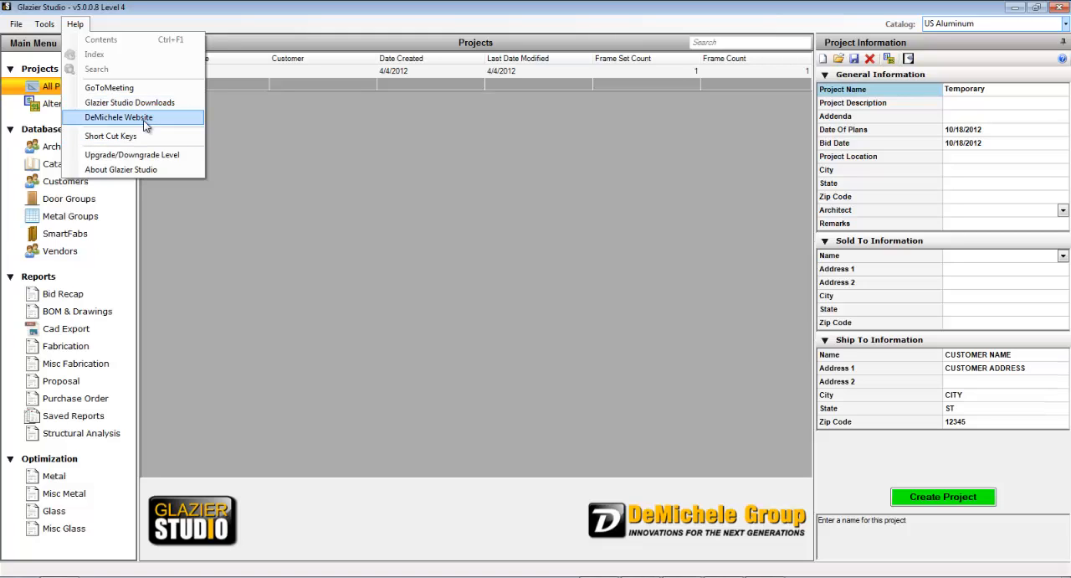
mouse_move(111, 136)
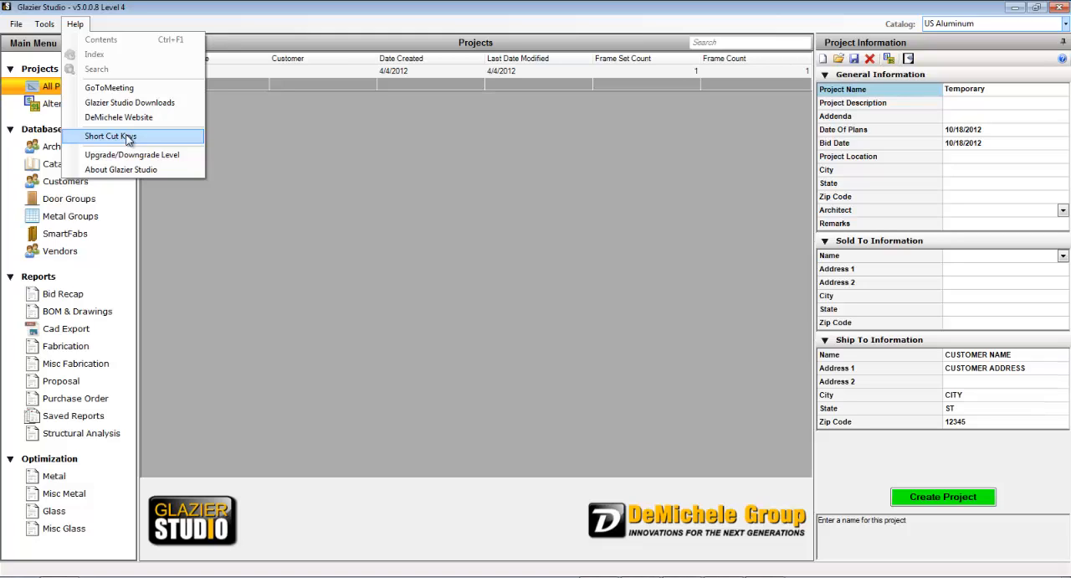
mouse_move(120, 169)
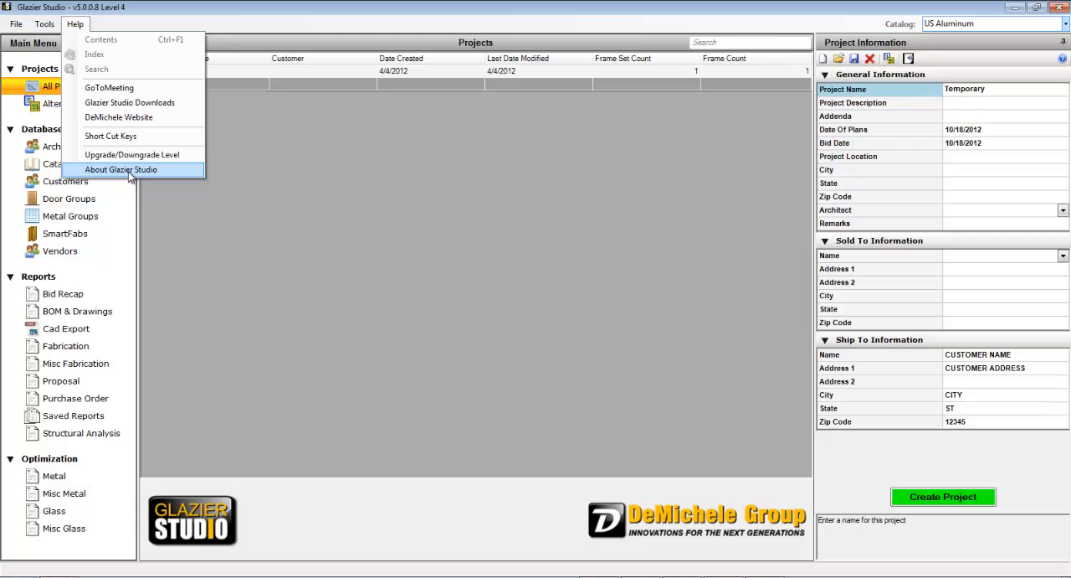
mouse_move(111, 136)
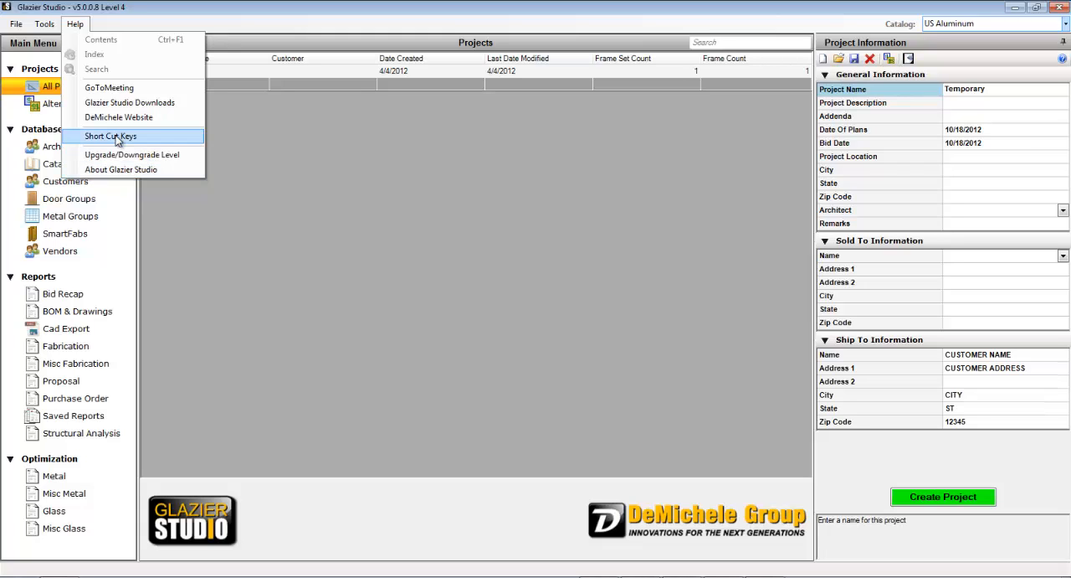
mouse_move(351, 7)
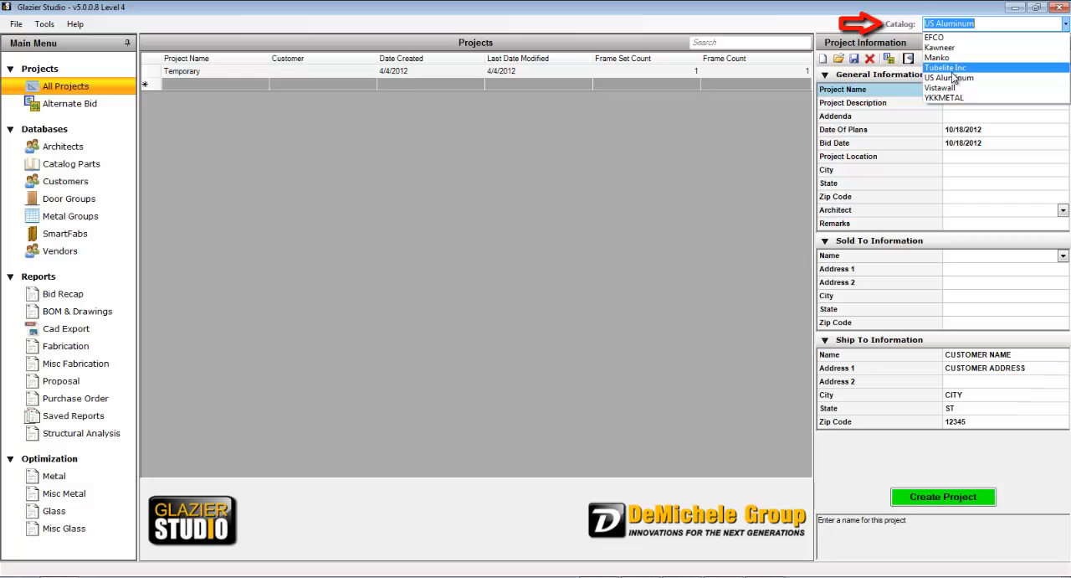
Under the Tubelite Inc catalog, create a new project named 'Test Project'
click(951, 77)
text(Temporary)
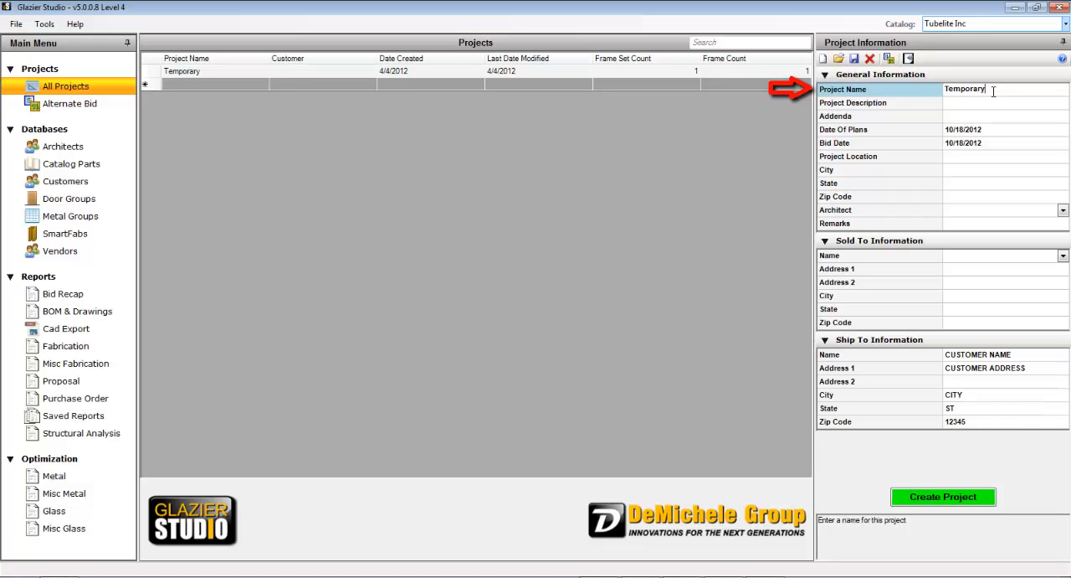
double_click(964, 88)
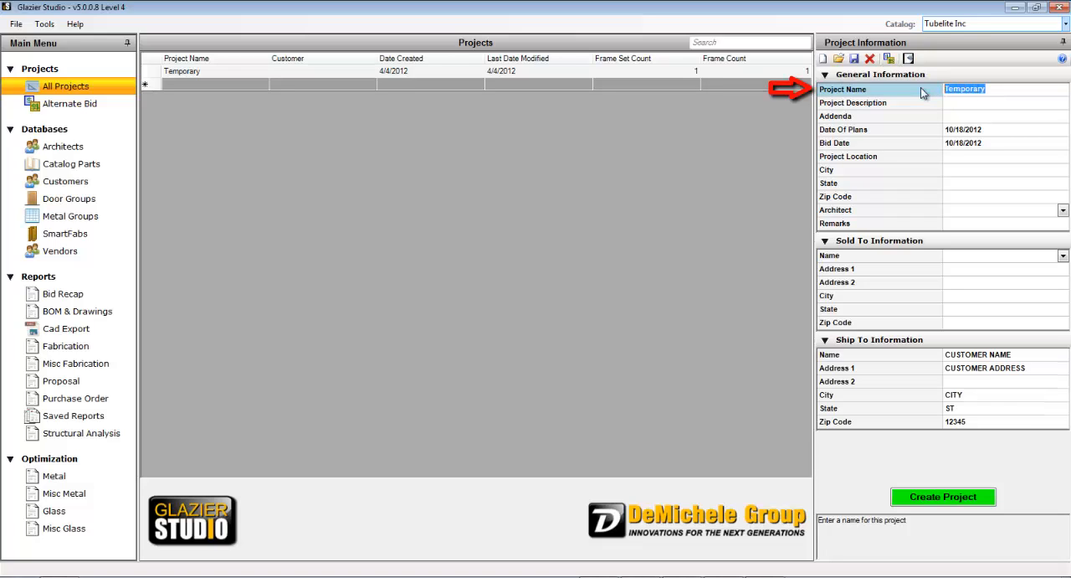
text(Test)
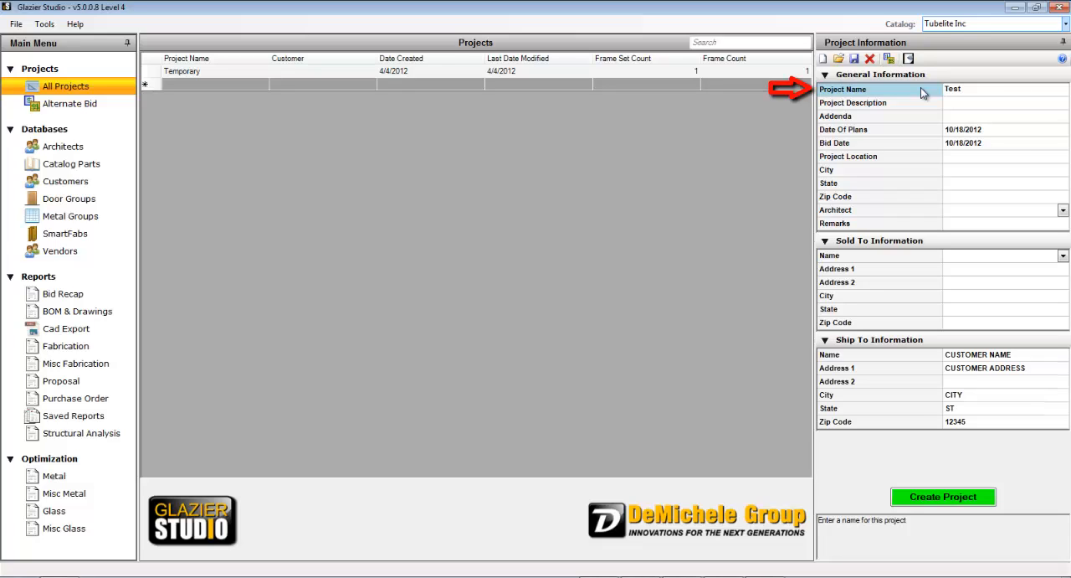
text(Project)
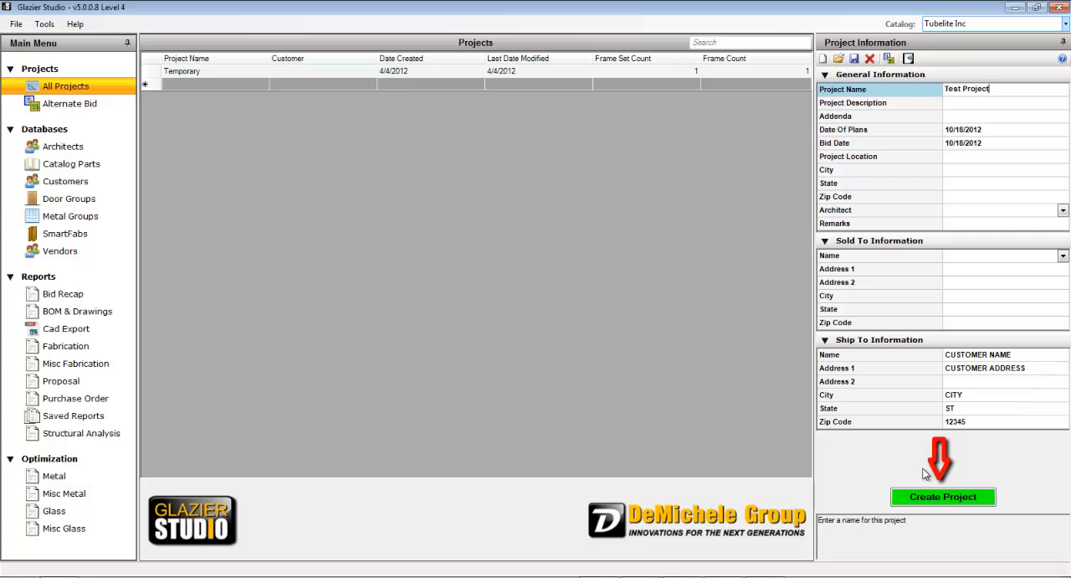
mouse_move(931, 499)
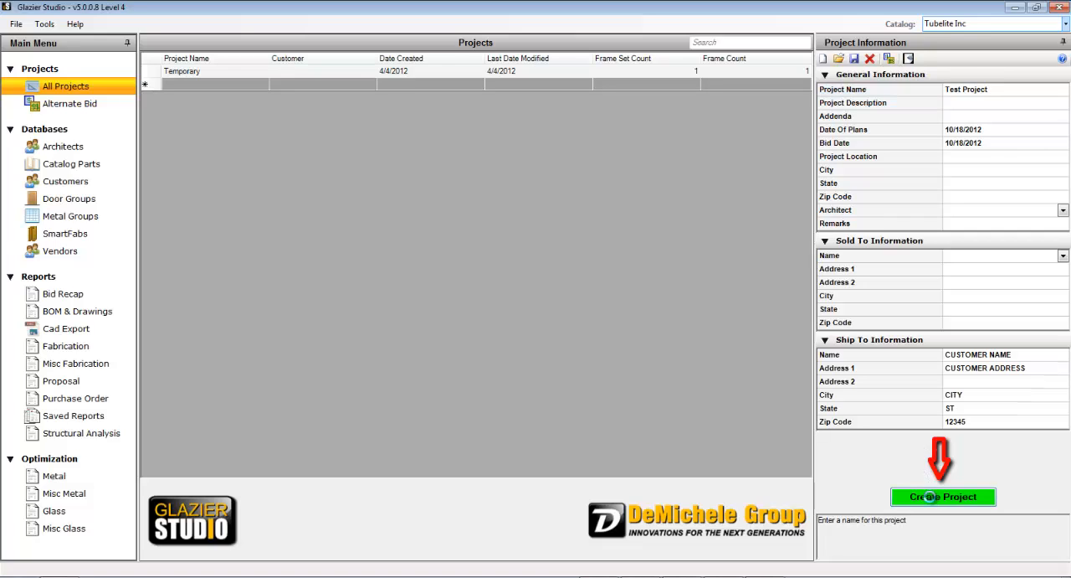
click(943, 496)
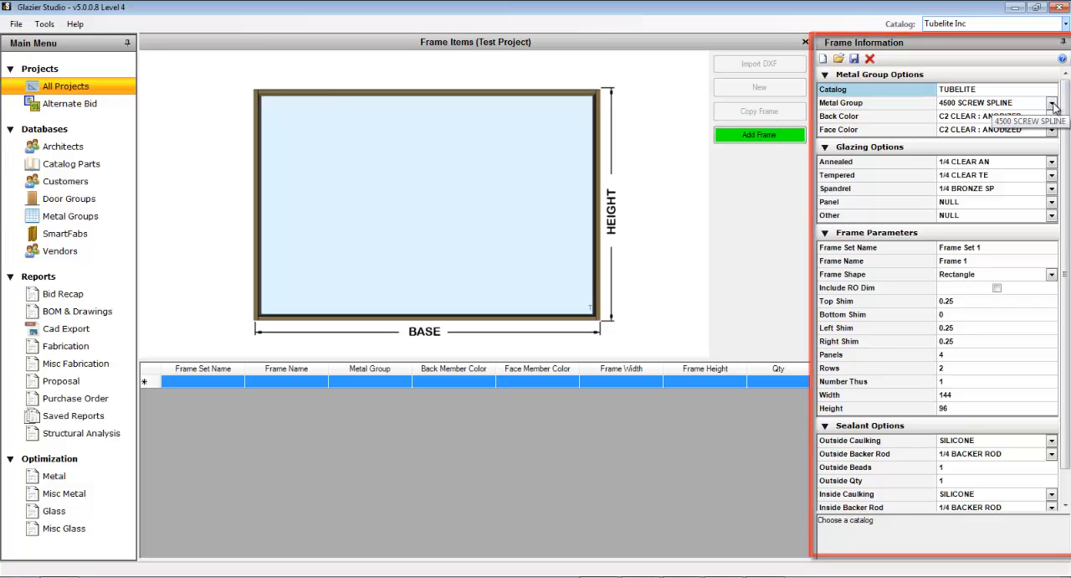
Assign the frame metal group E14000 IO OUTSIDE SET with champagne anodized colour
click(1052, 103)
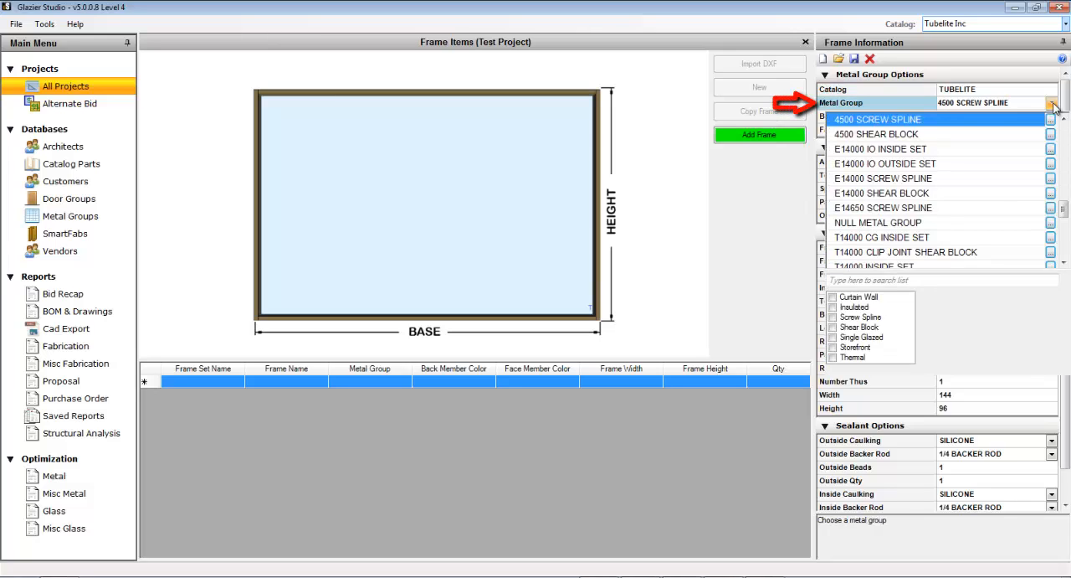
mouse_move(877, 164)
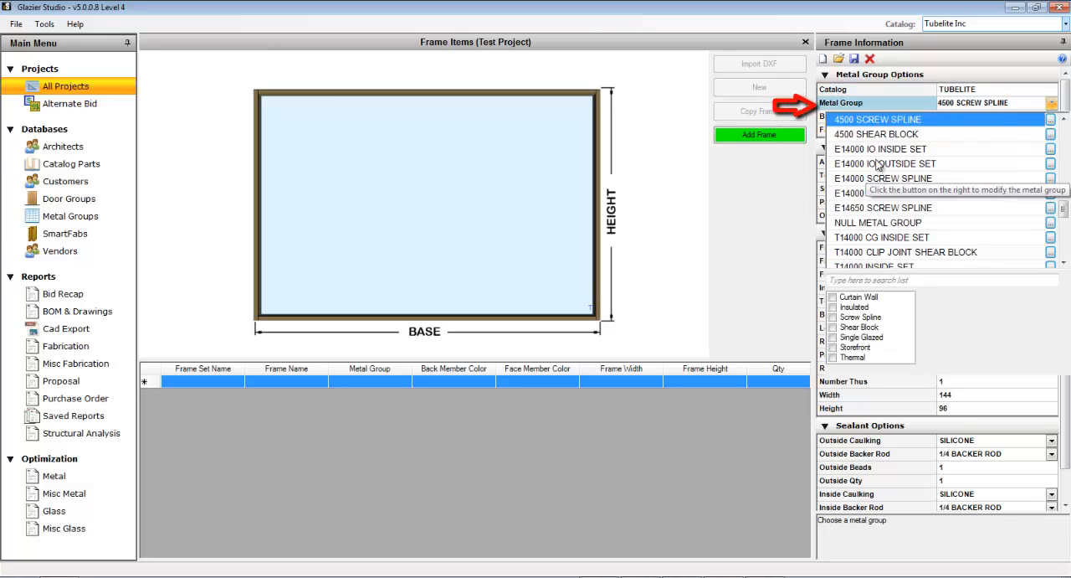
click(884, 163)
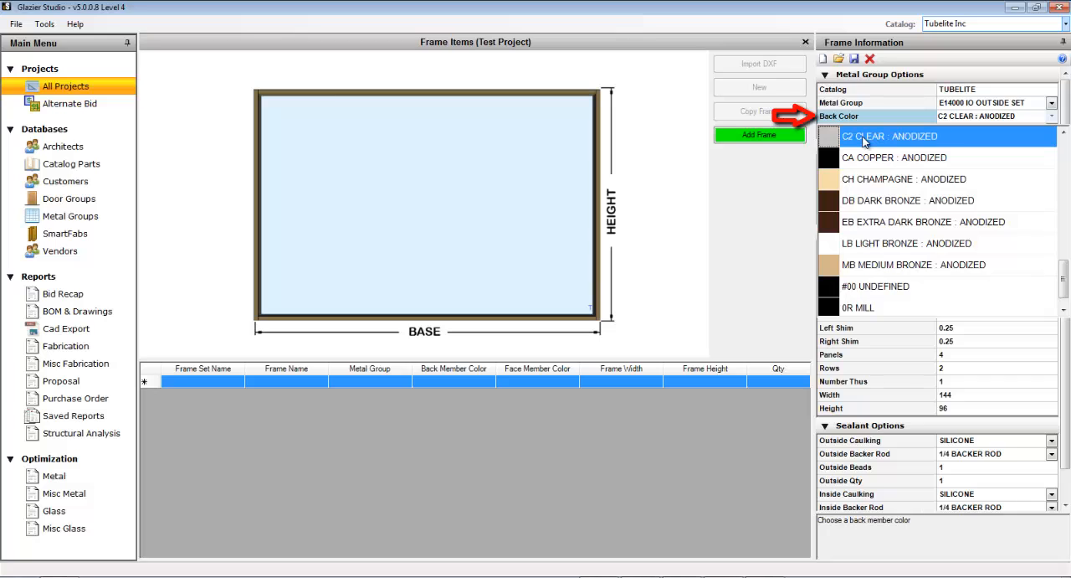
click(903, 178)
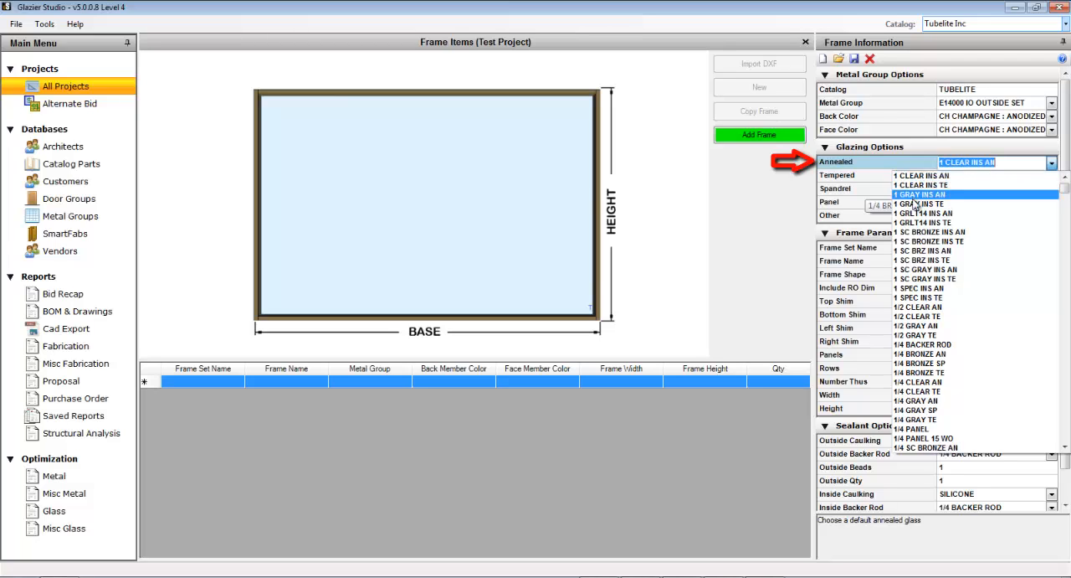
mouse_move(921, 176)
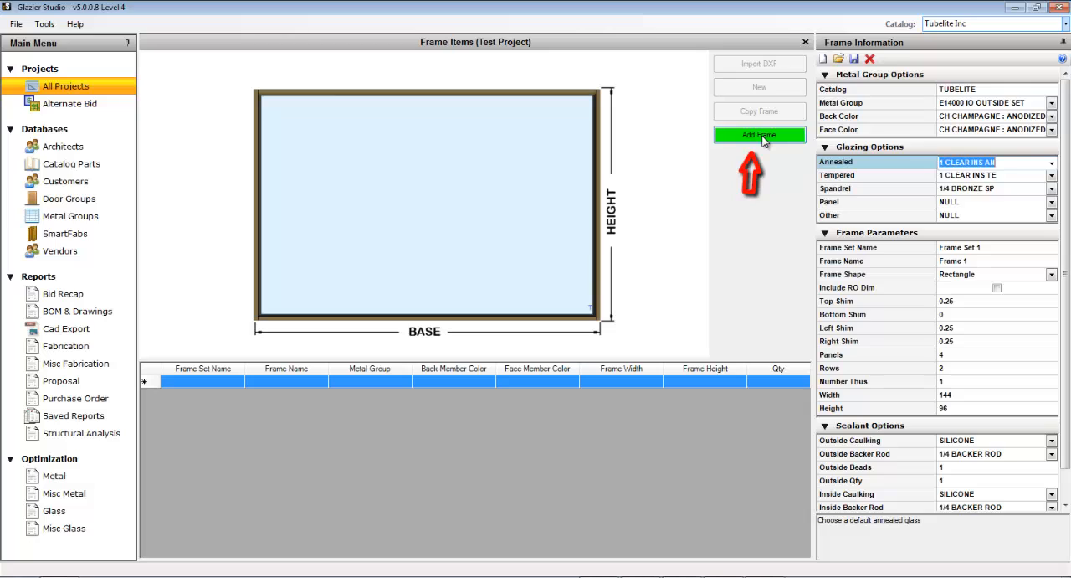
mouse_move(786, 192)
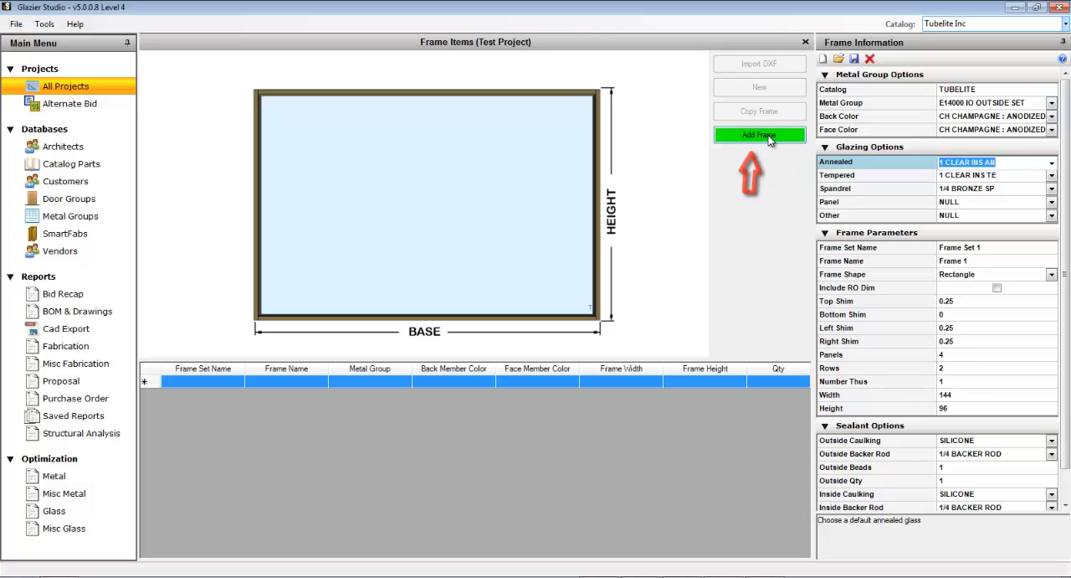
Add the 144 by 96 frame to the editor and show the lower-left lite's daylight opening
click(758, 134)
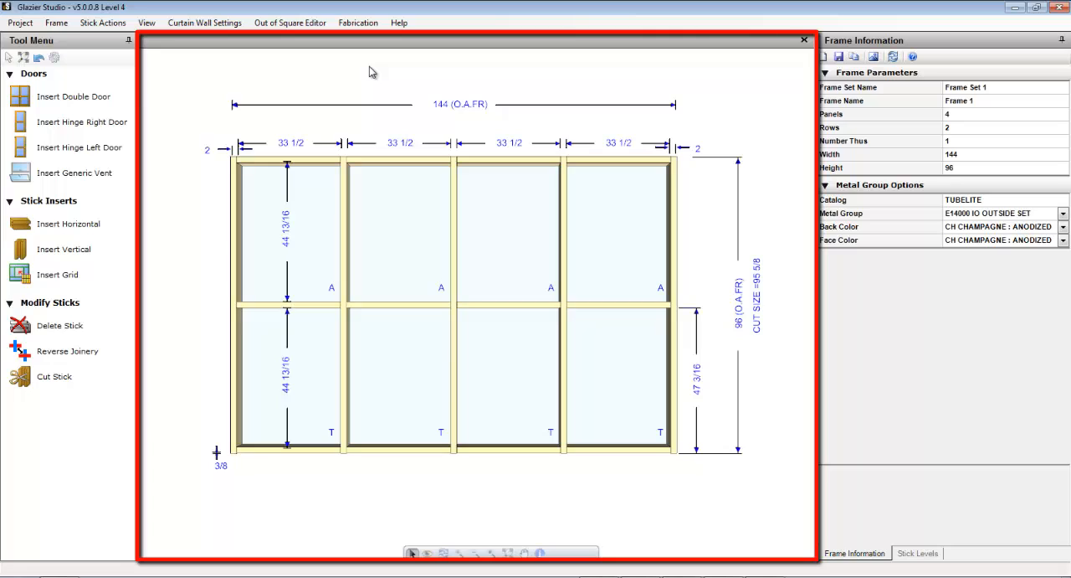
mouse_move(724, 57)
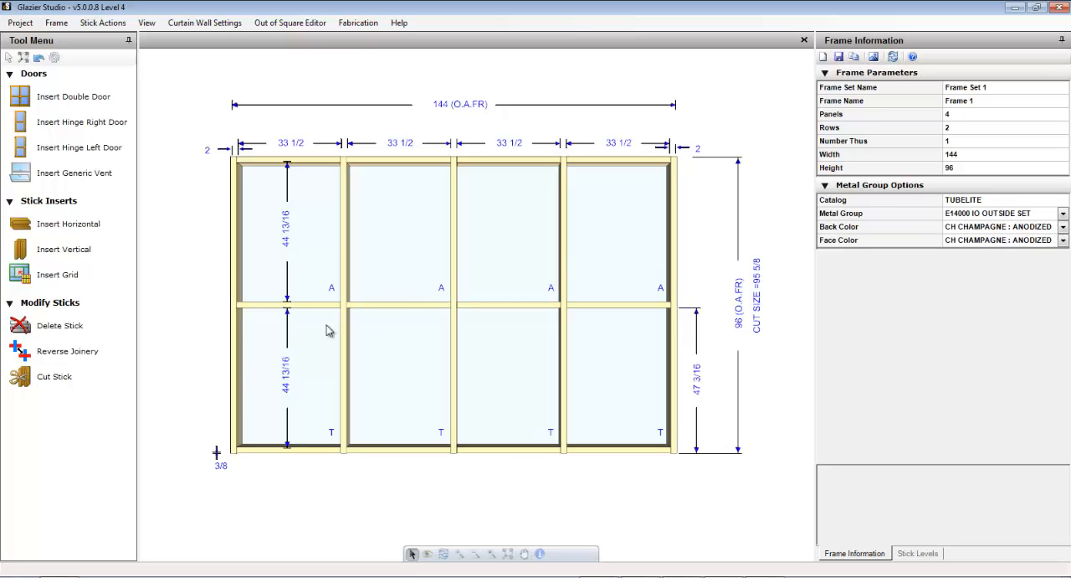
click(285, 377)
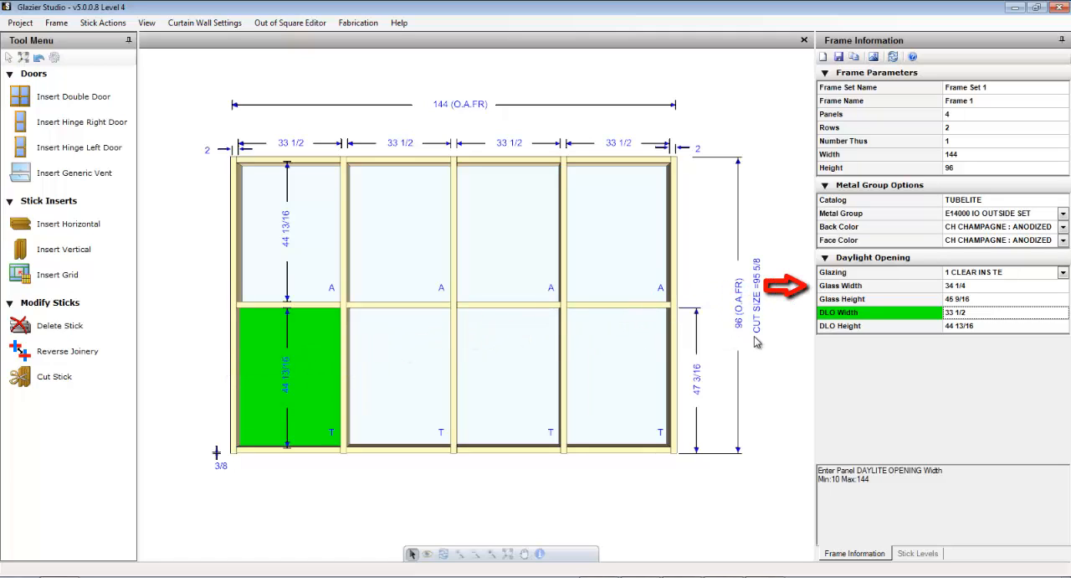
mouse_move(927, 278)
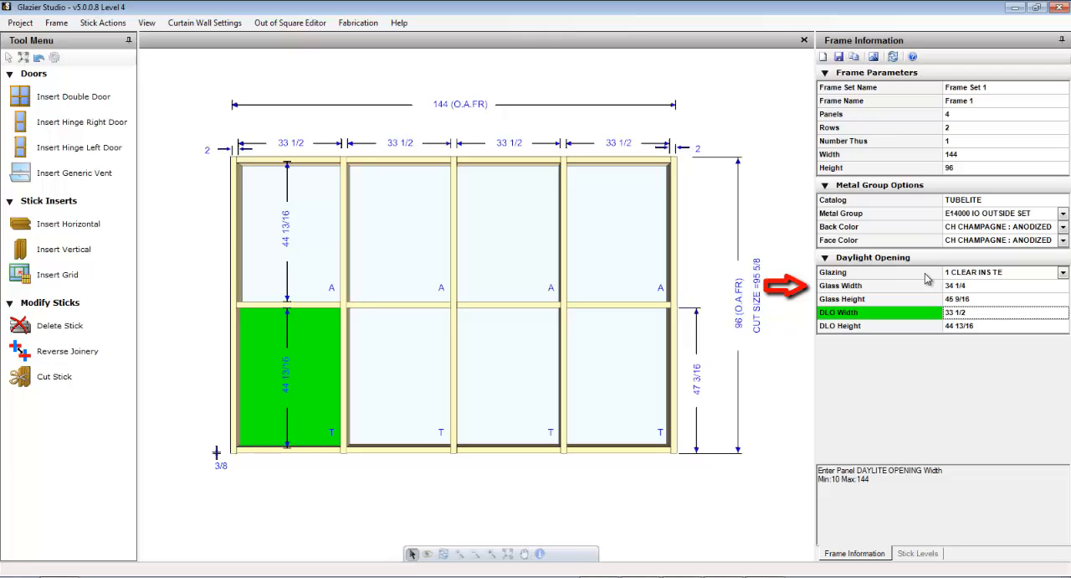
mouse_move(986, 280)
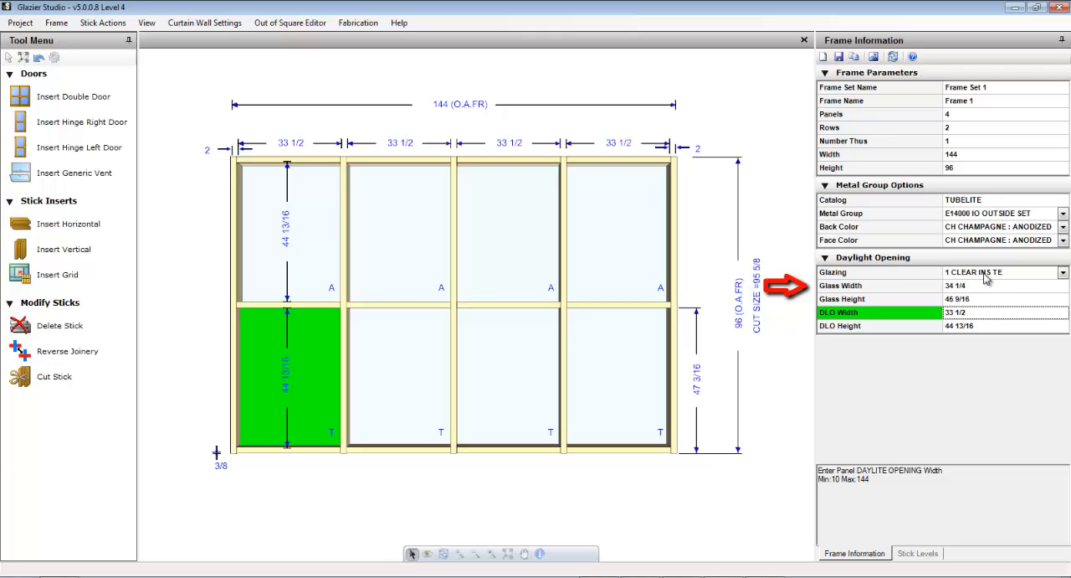
mouse_move(987, 281)
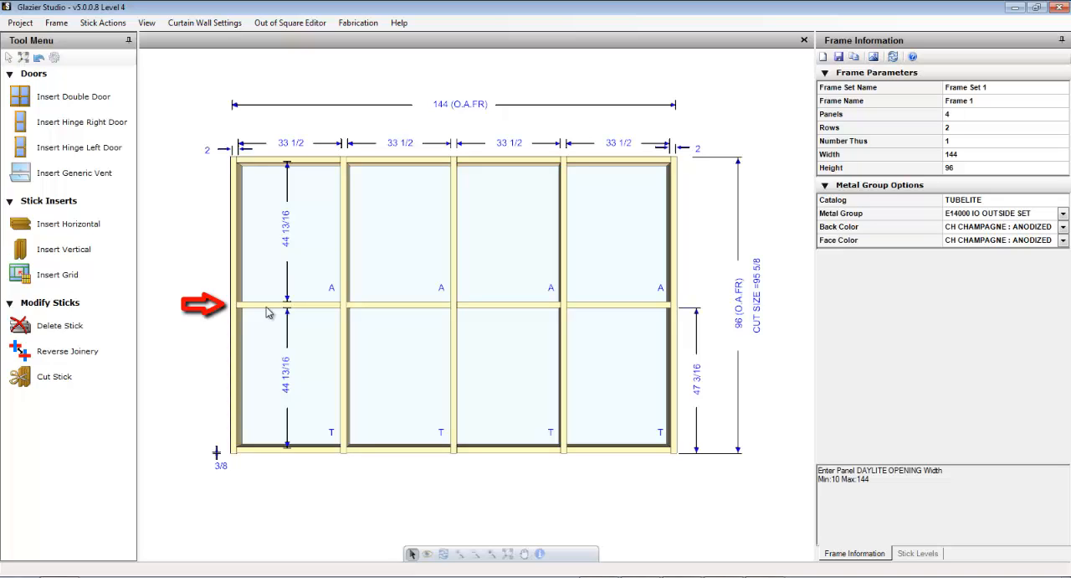
Select the leftmost bay horizontal and review its components, including E14314 at 33 15/32
click(288, 305)
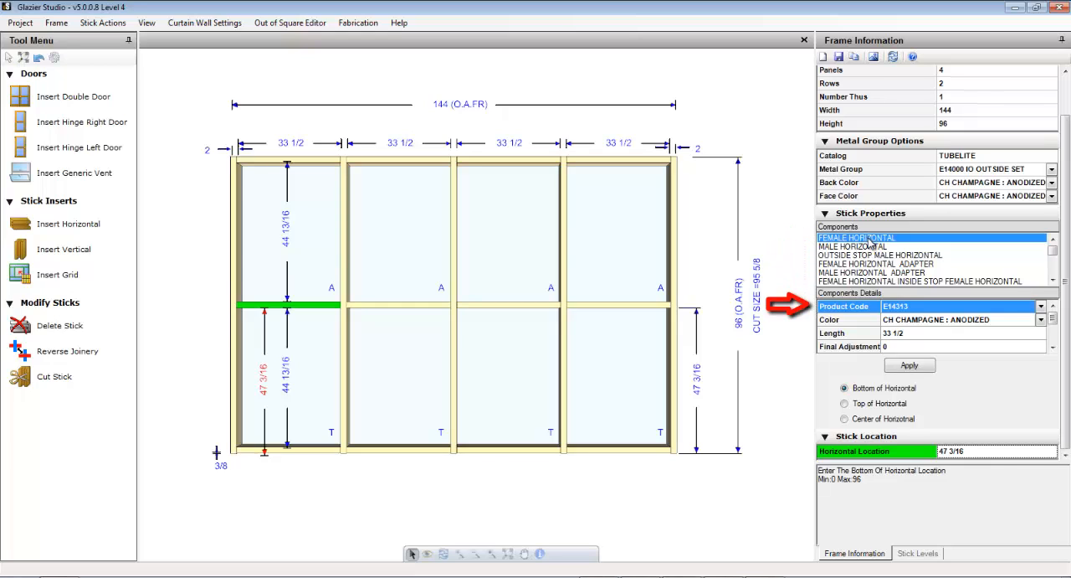
click(852, 246)
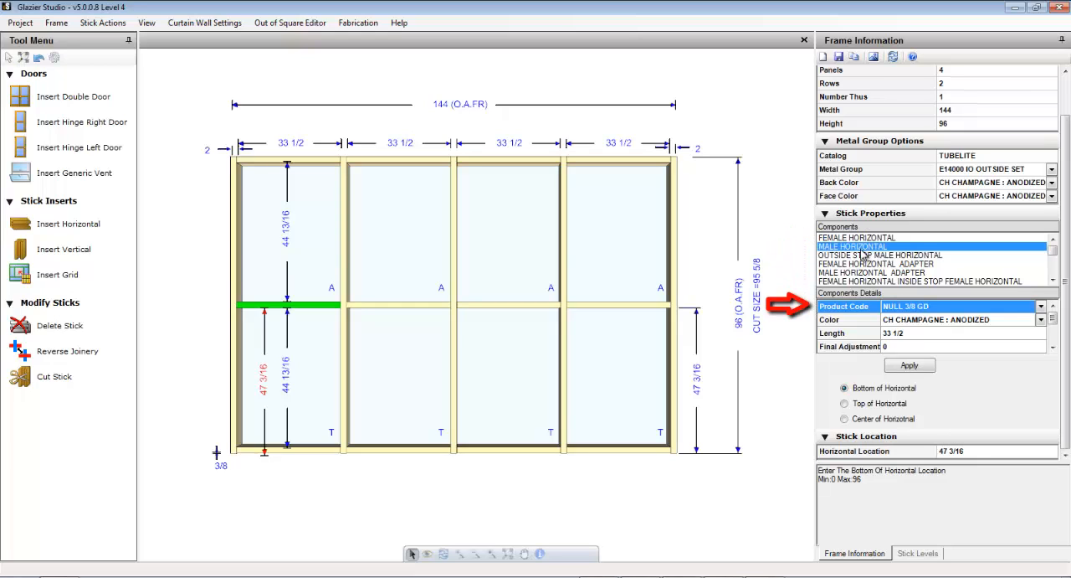
click(880, 254)
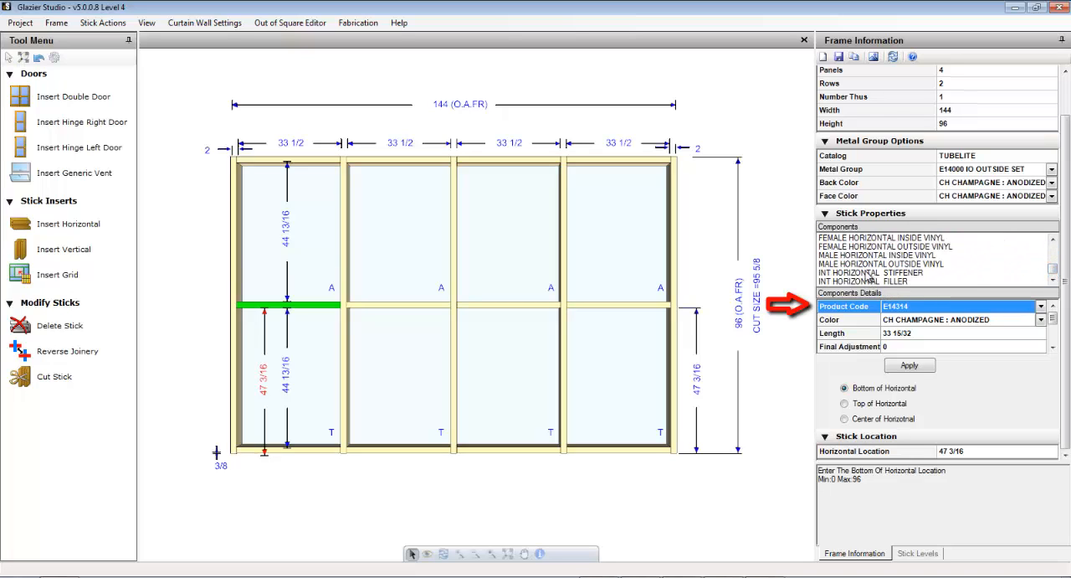
click(870, 271)
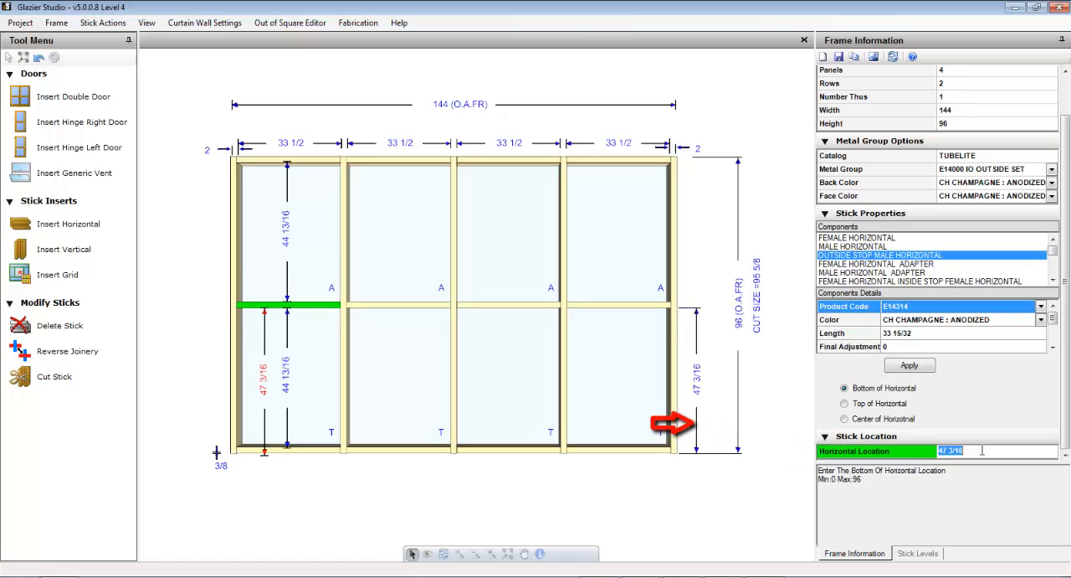
Apply a new horizontal location giving a 68 upper lite over a 21 5/8 lower lite
click(909, 365)
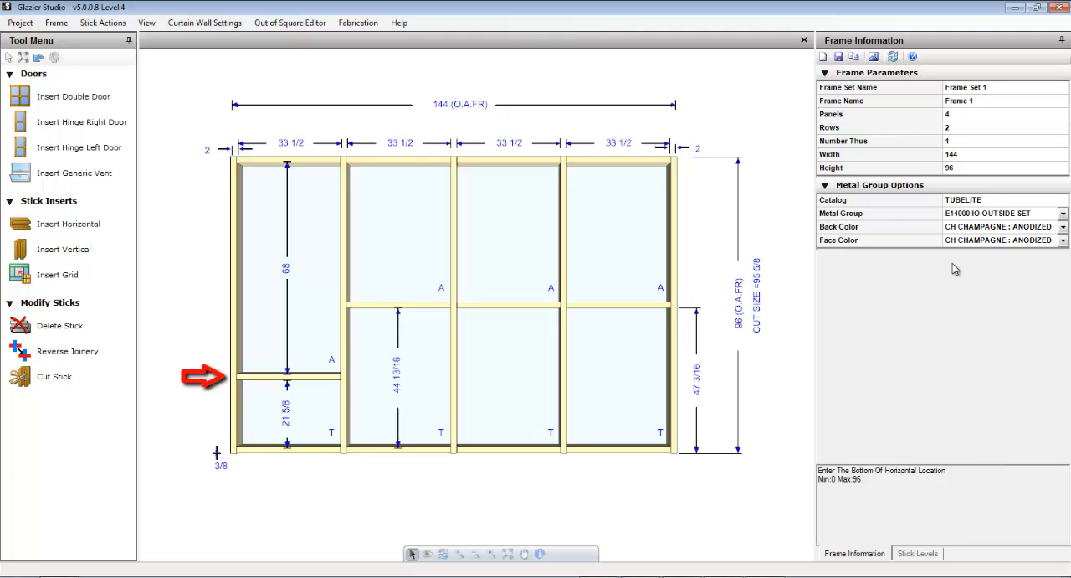
mouse_move(506, 308)
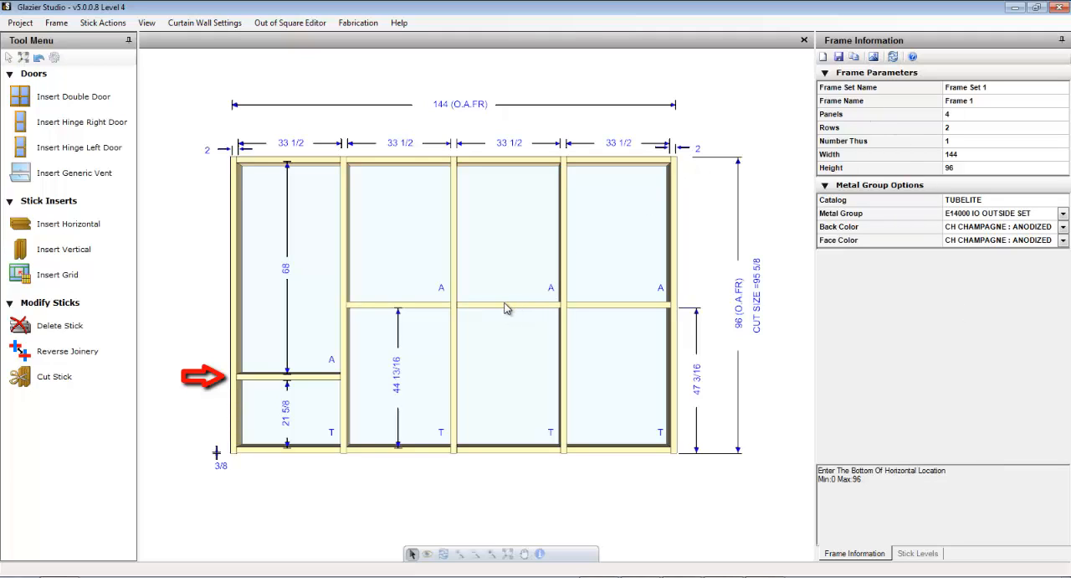
mouse_move(154, 119)
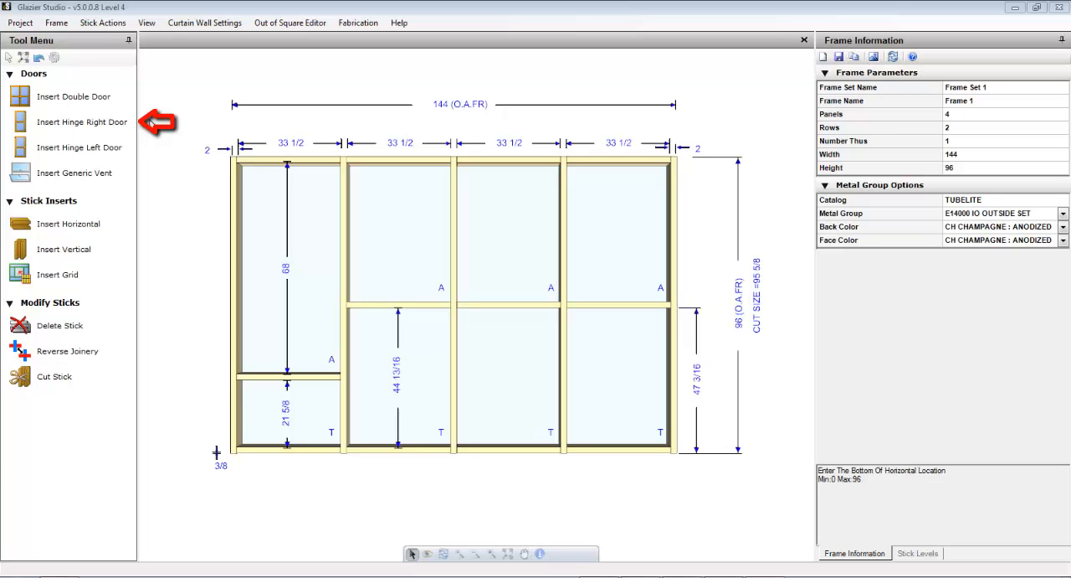
mouse_move(92, 97)
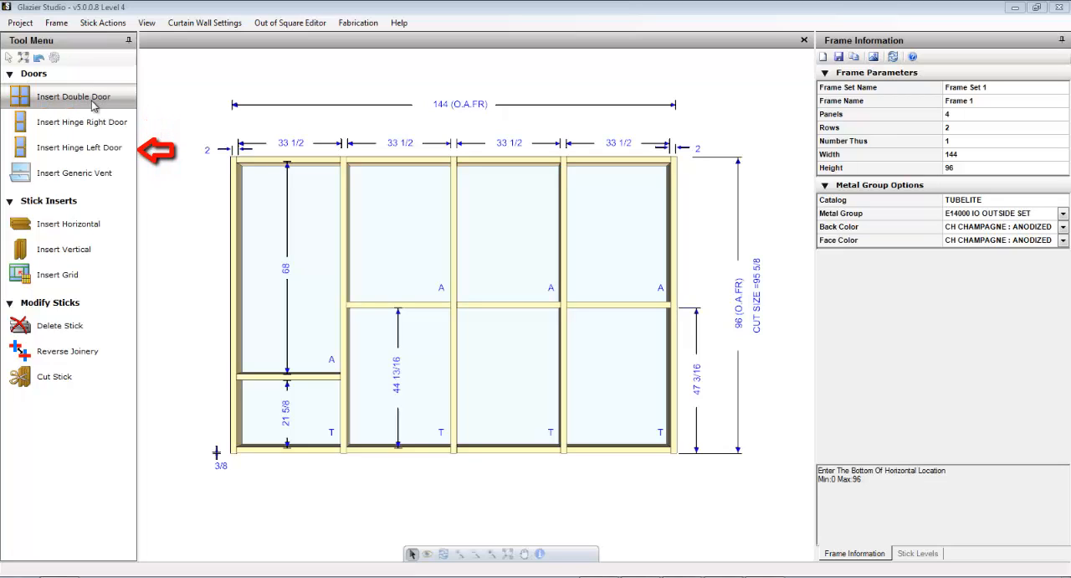
mouse_move(74, 102)
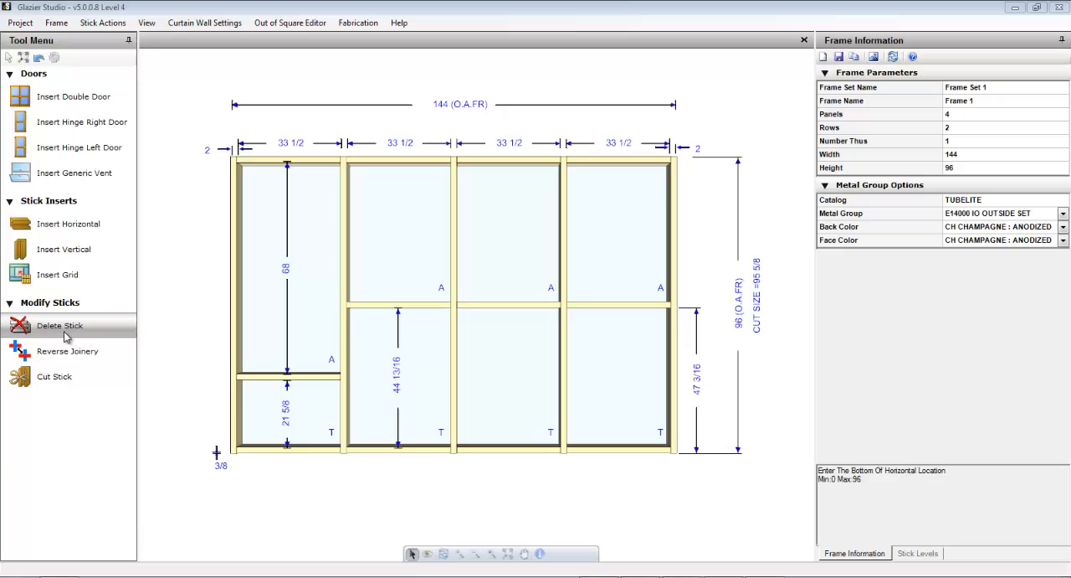
mouse_move(305, 333)
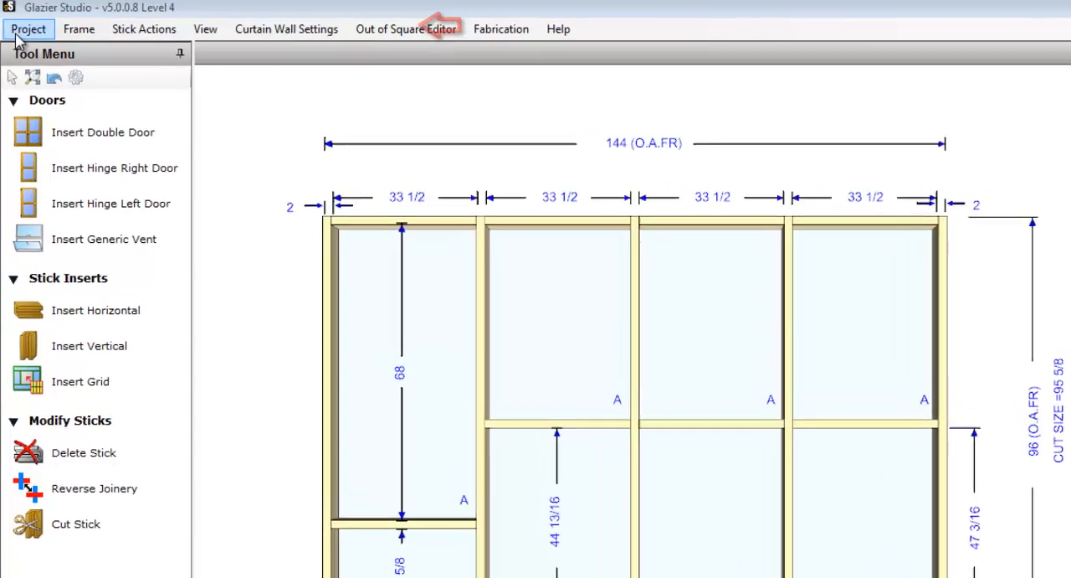
Browse the Project, Frame and Stick Actions menus for commands like undo, copy and reflect
click(32, 29)
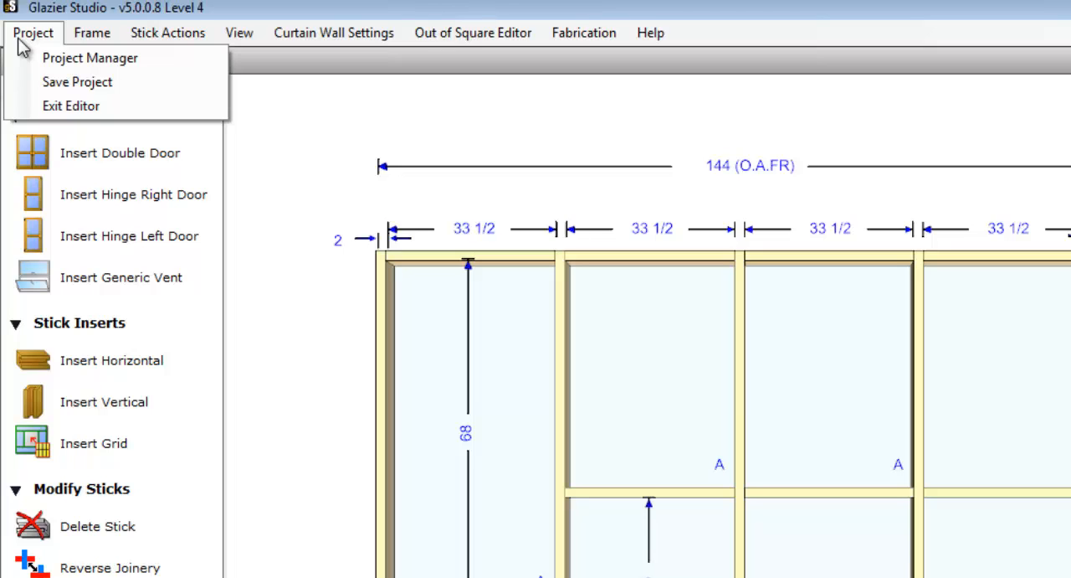
click(92, 32)
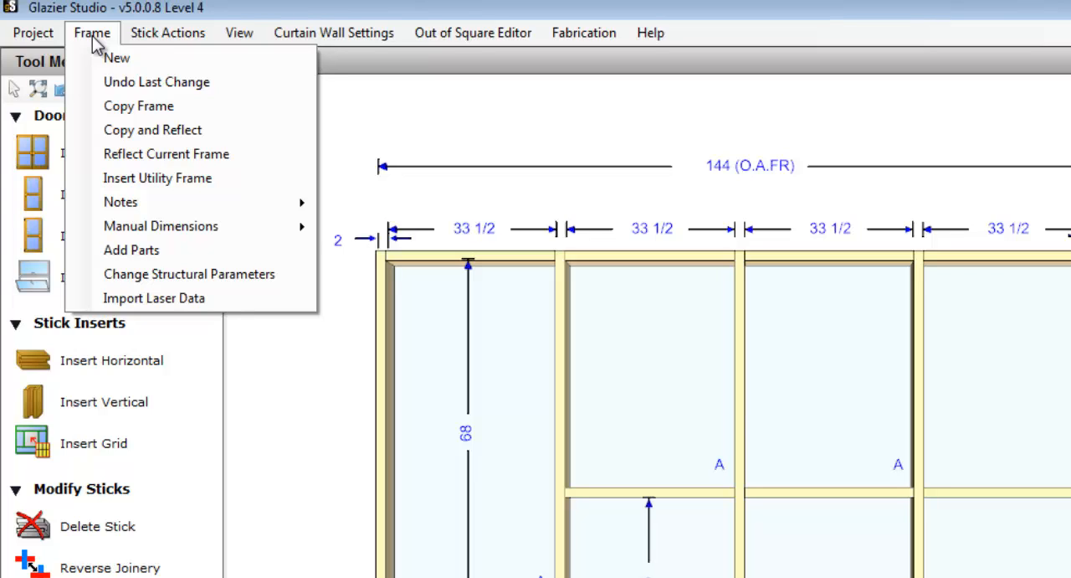
click(167, 33)
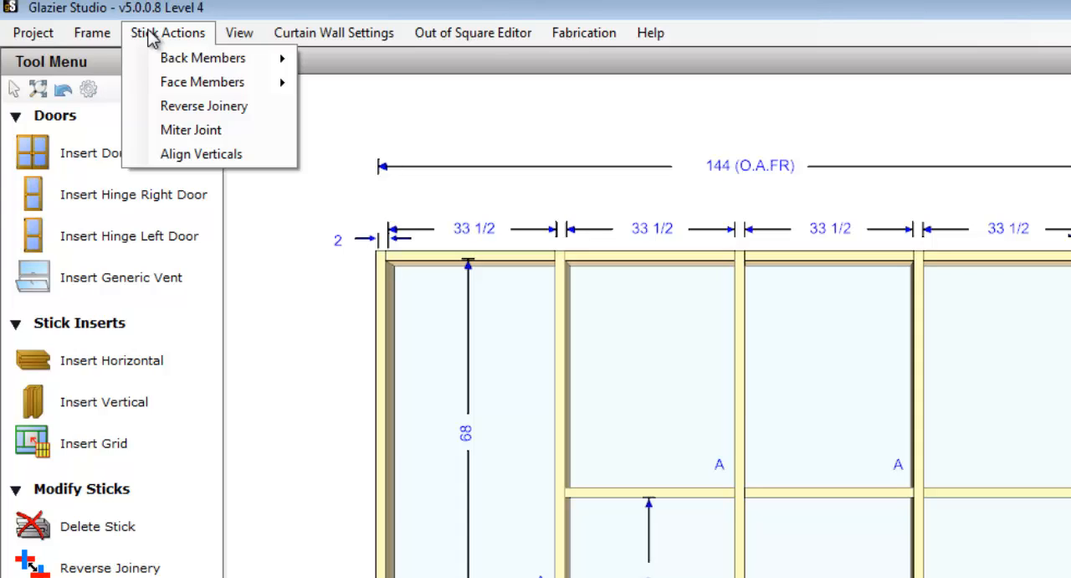
mouse_move(204, 57)
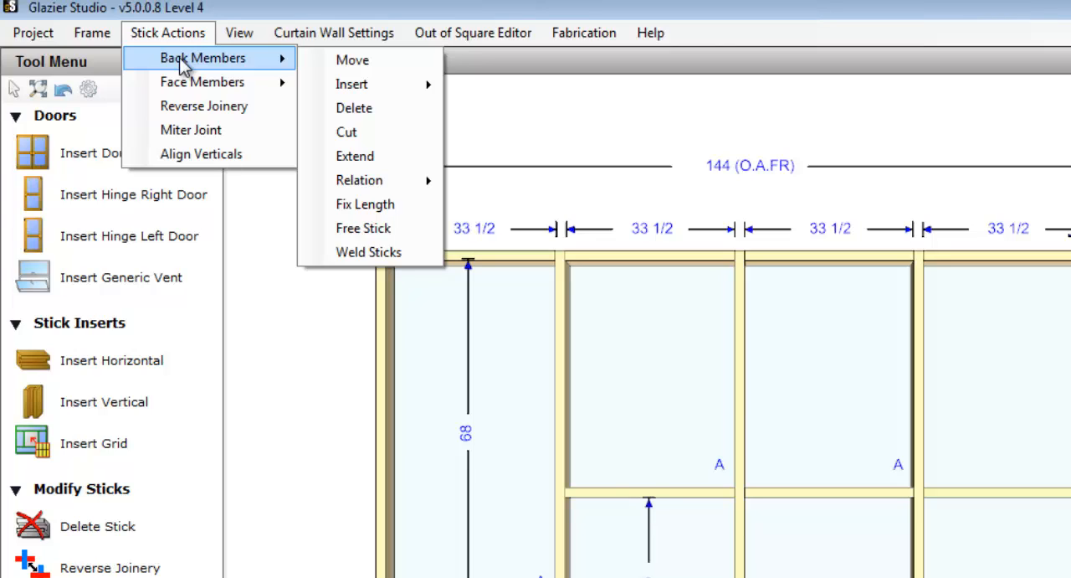
mouse_move(358, 180)
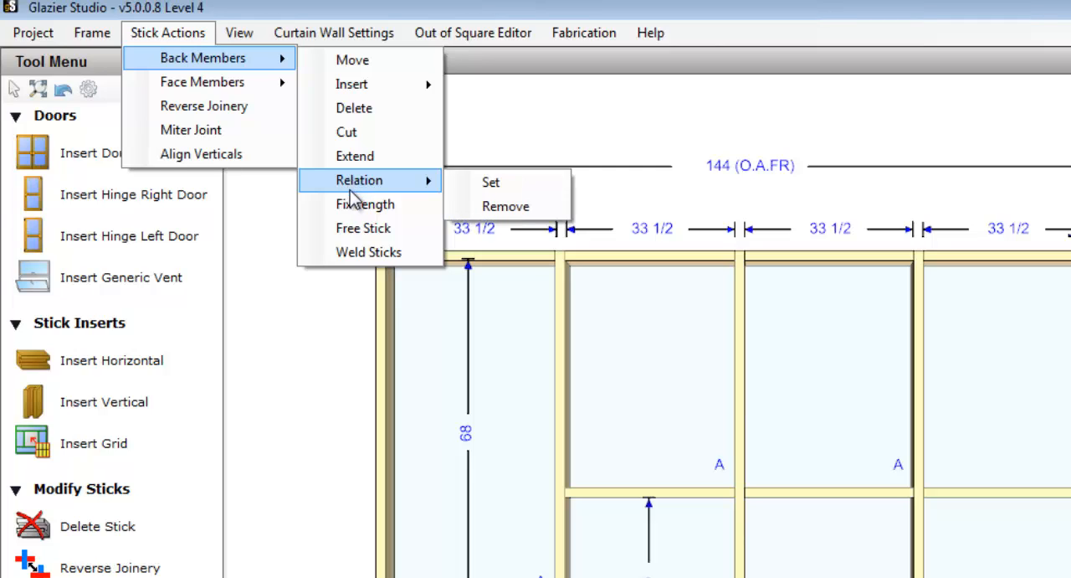
mouse_move(365, 228)
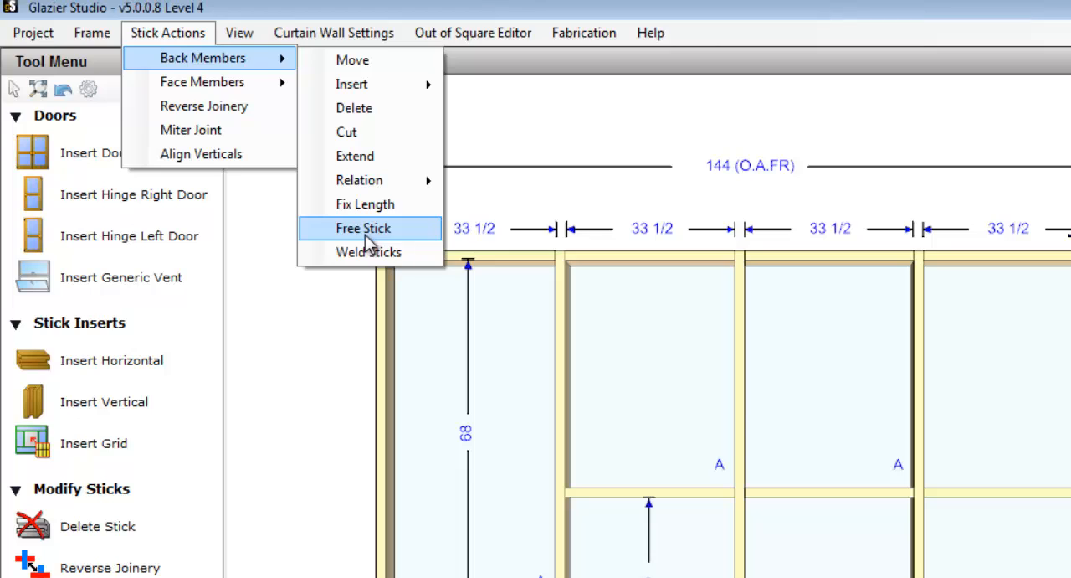
List the View menu options after browsing the back member stick actions
click(239, 34)
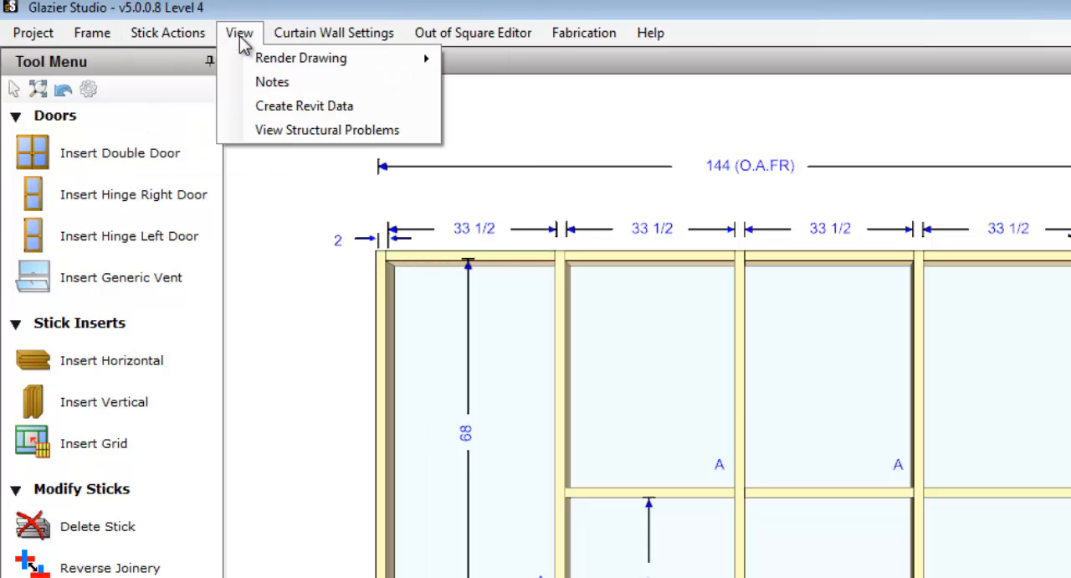
mouse_move(301, 57)
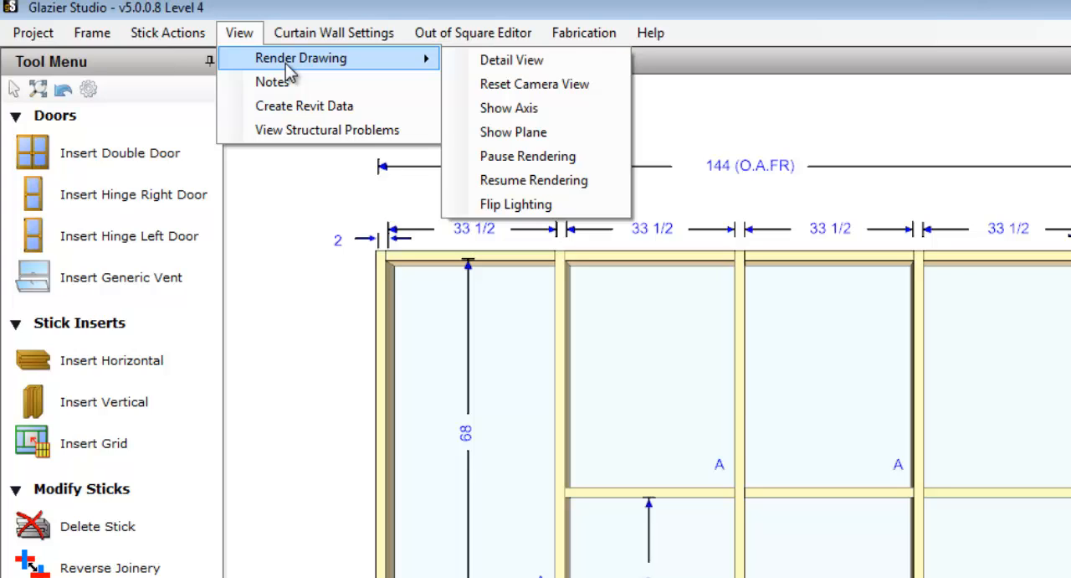
mouse_move(271, 80)
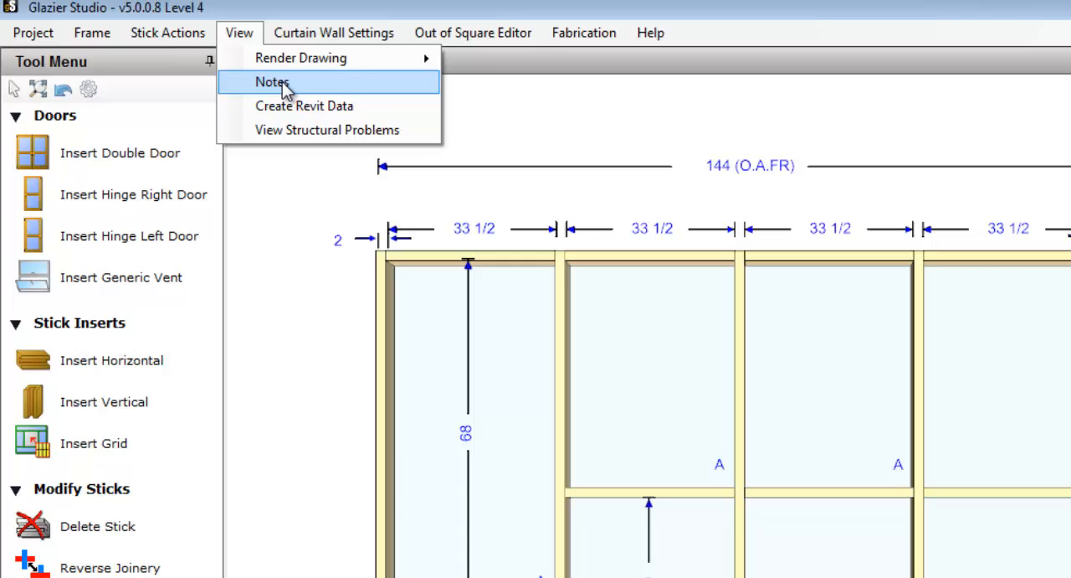
mouse_move(326, 131)
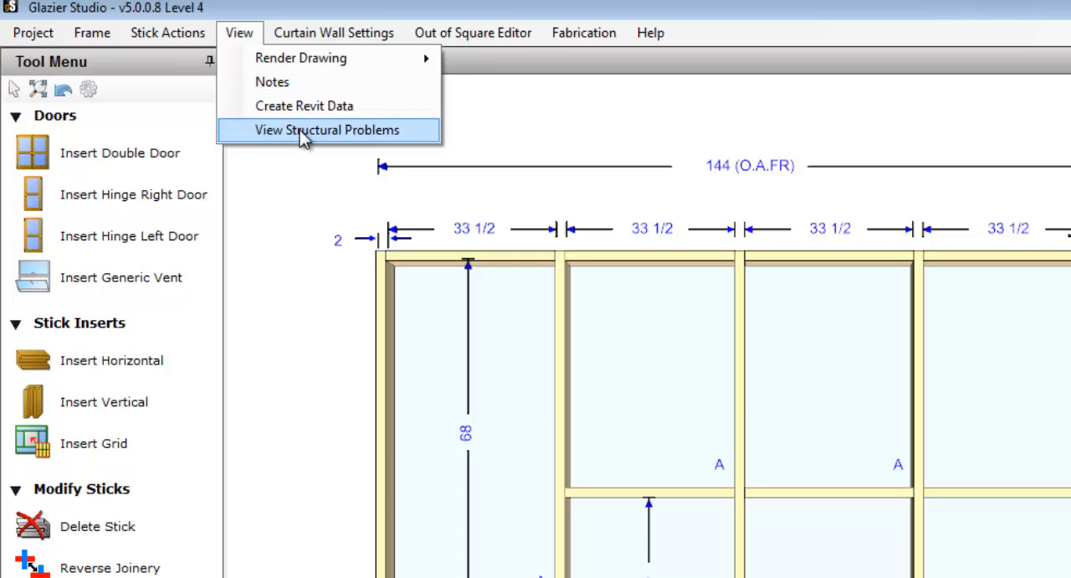
List the Curtain Wall Settings commands after reviewing render, notes and structural view options
click(333, 31)
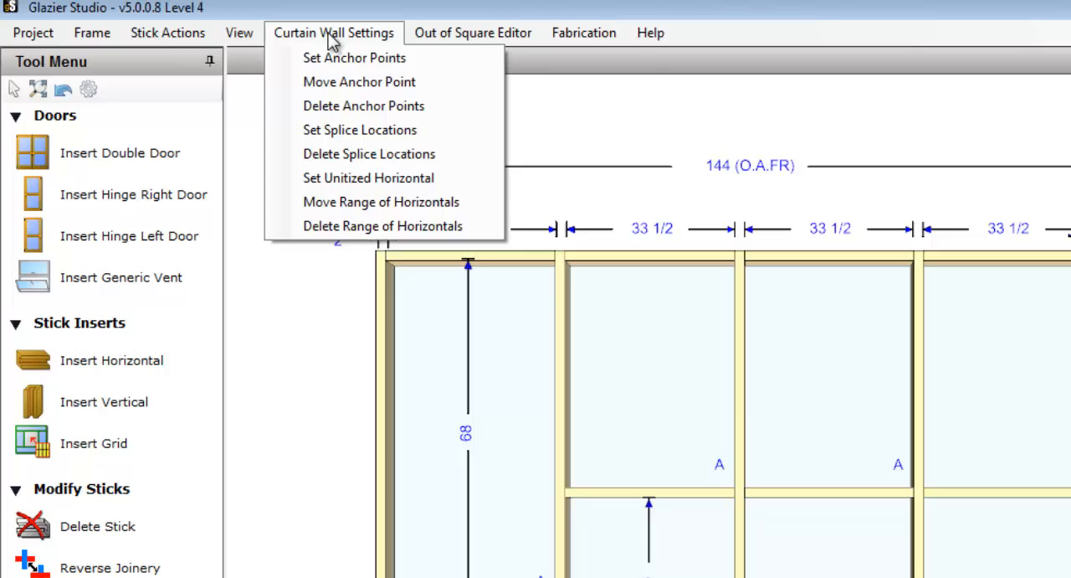
Browse the Curtain Wall Settings and Out of Square Editor menus
click(472, 32)
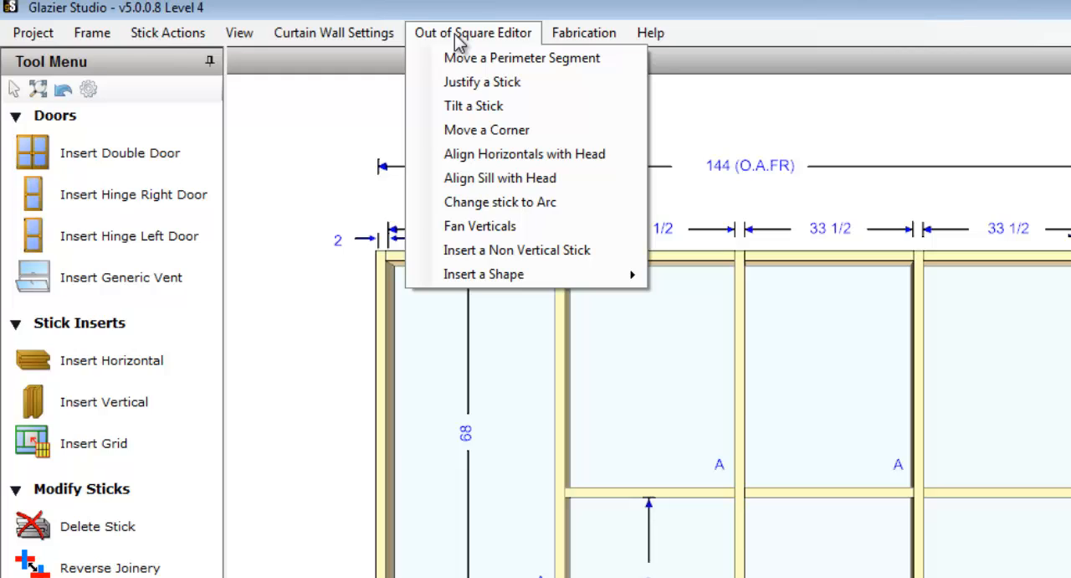
click(582, 31)
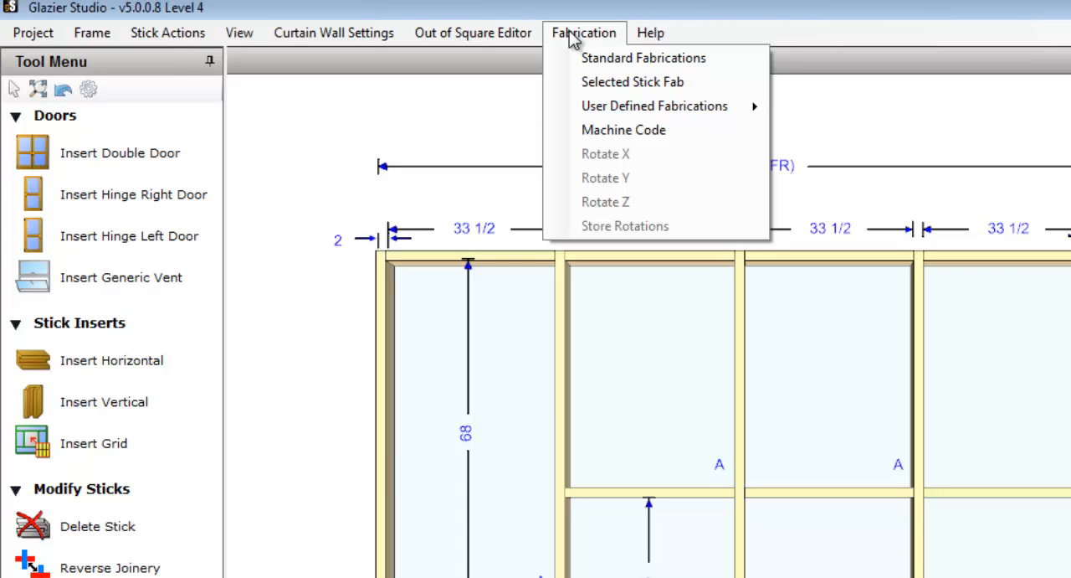
Browse the Fabrication and Help menus, then return to the elevation drawing
click(649, 32)
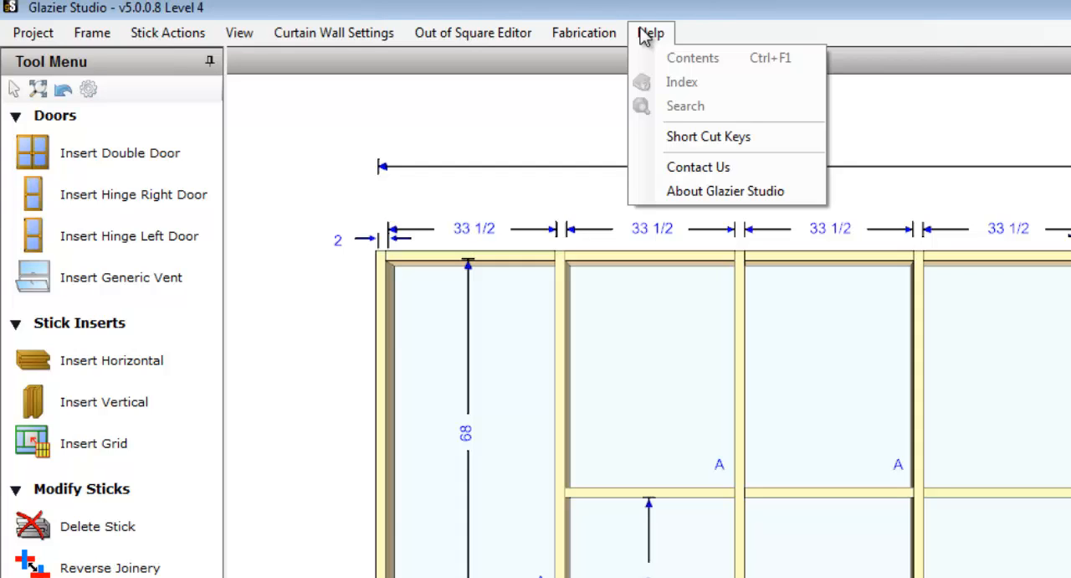
mouse_move(651, 43)
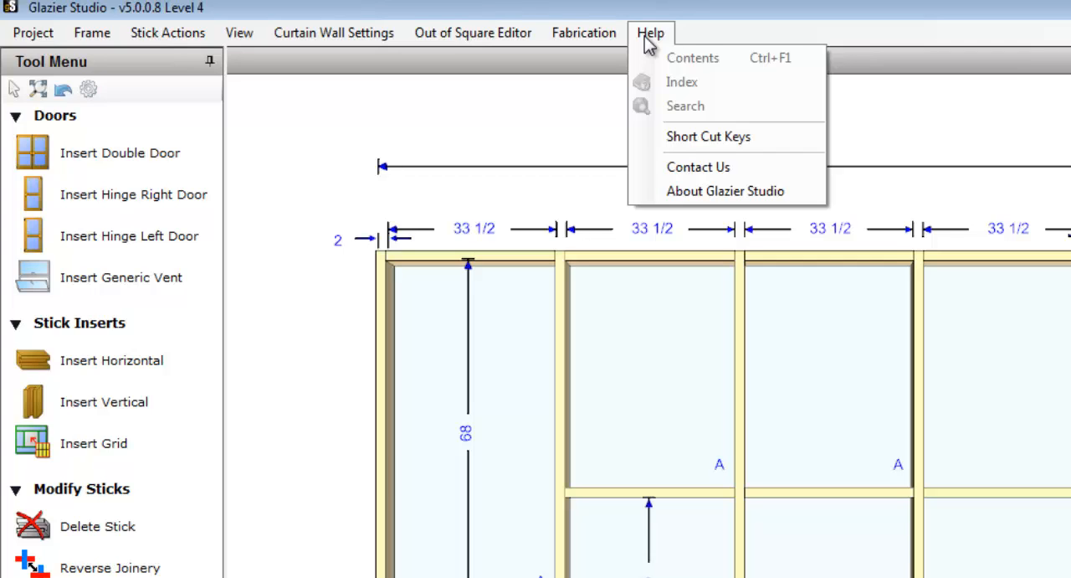
click(869, 43)
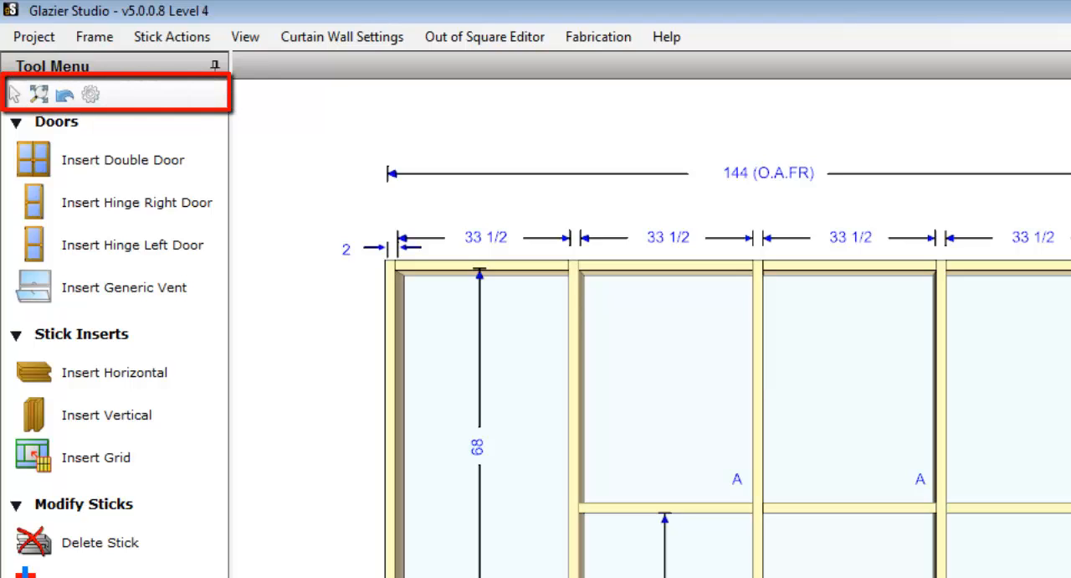
mouse_move(253, 110)
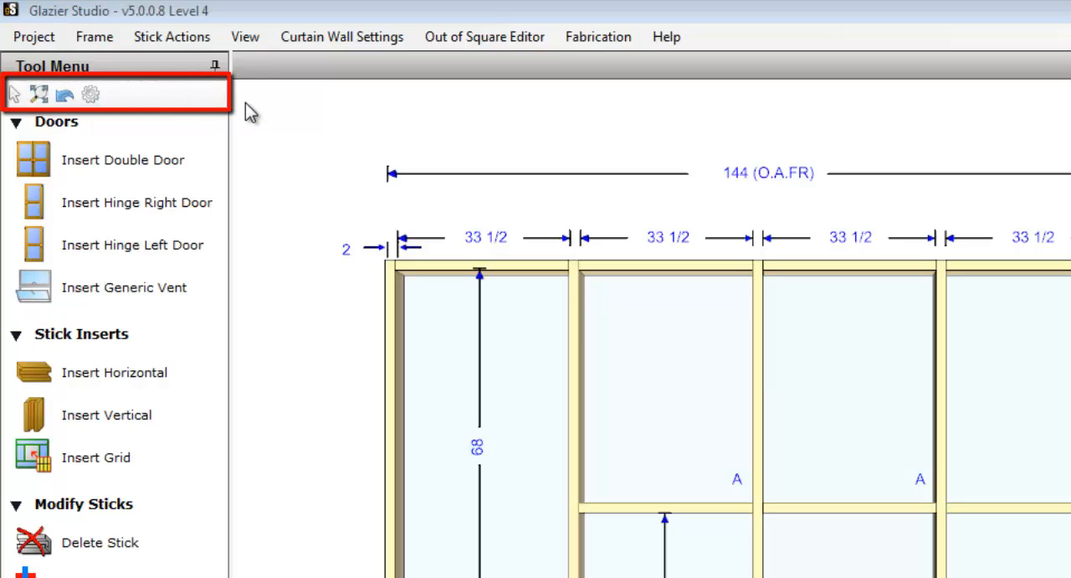
mouse_move(221, 104)
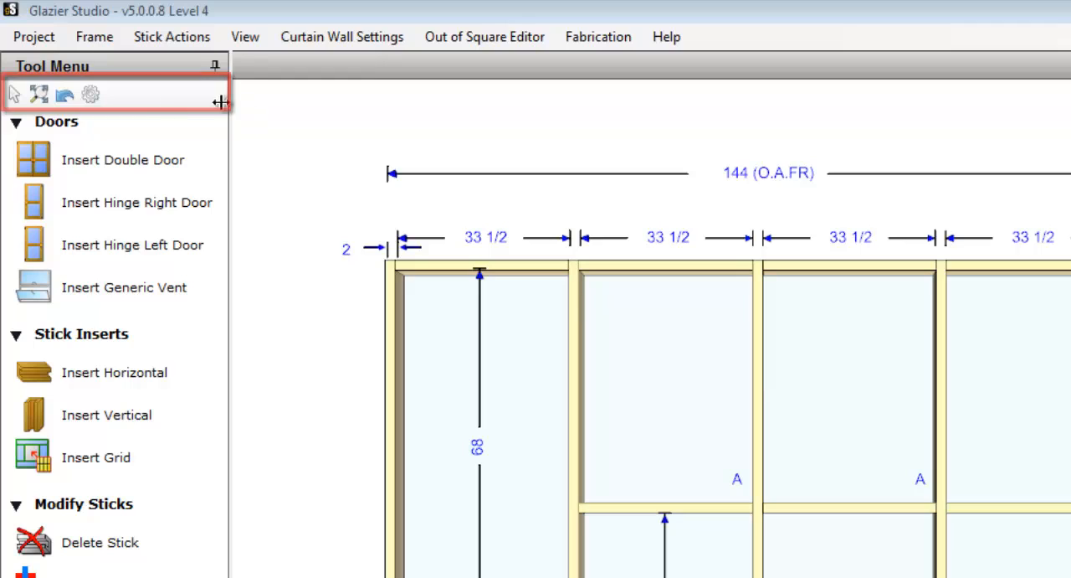
mouse_move(13, 93)
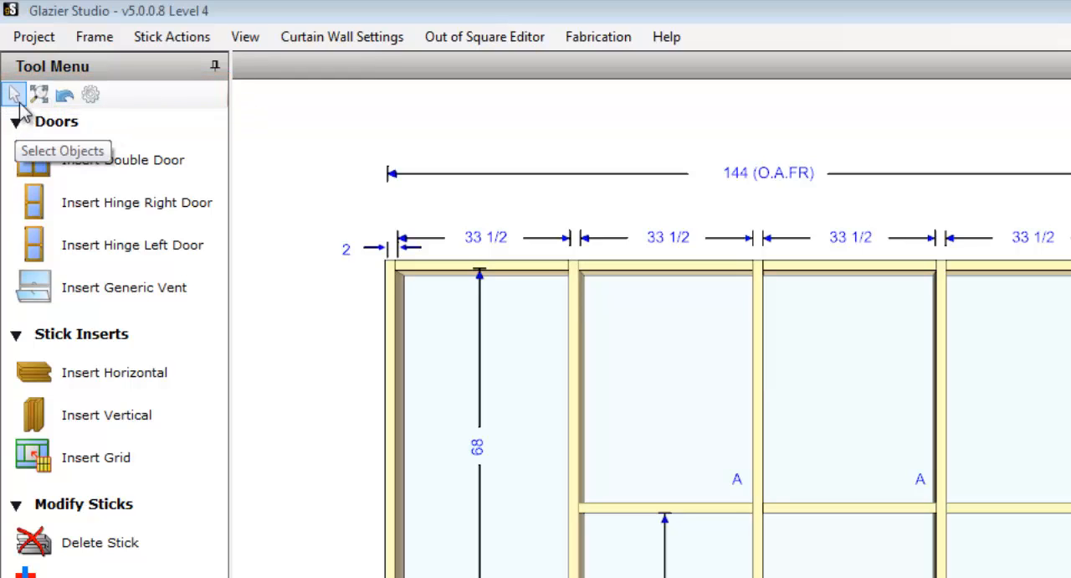
mouse_move(39, 93)
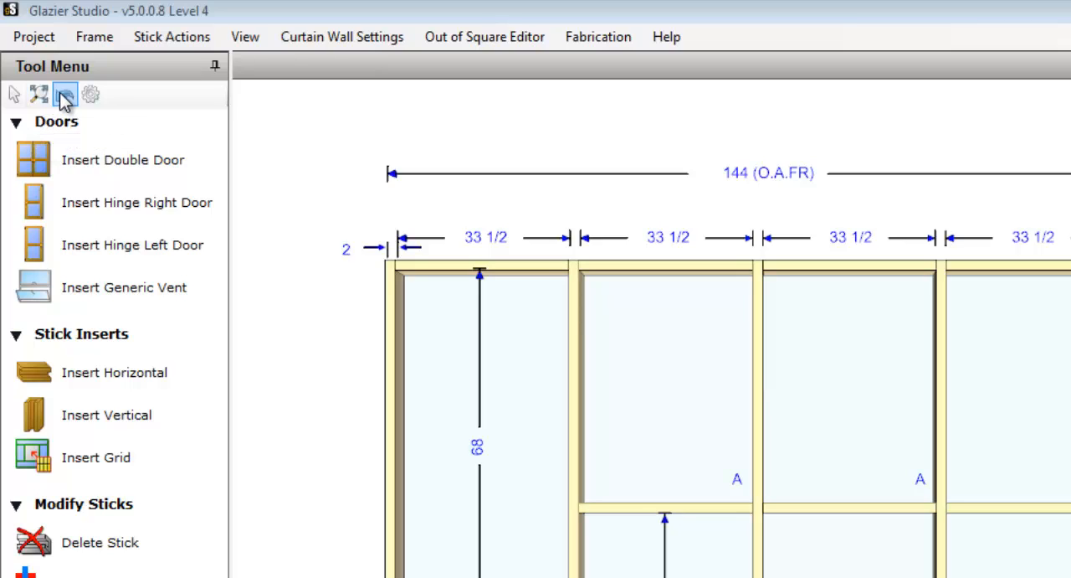
mouse_move(90, 94)
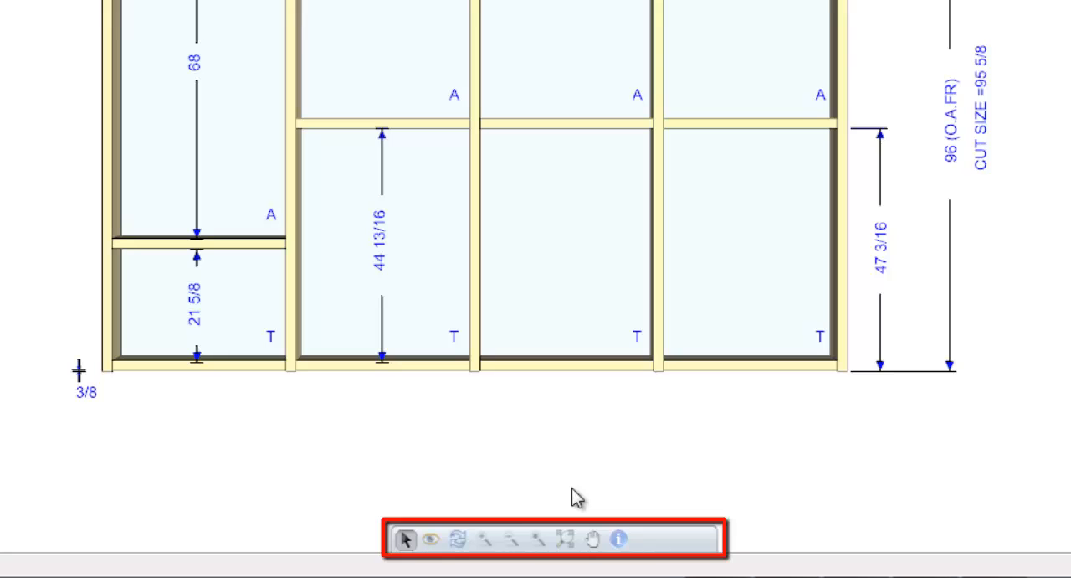
mouse_move(562, 466)
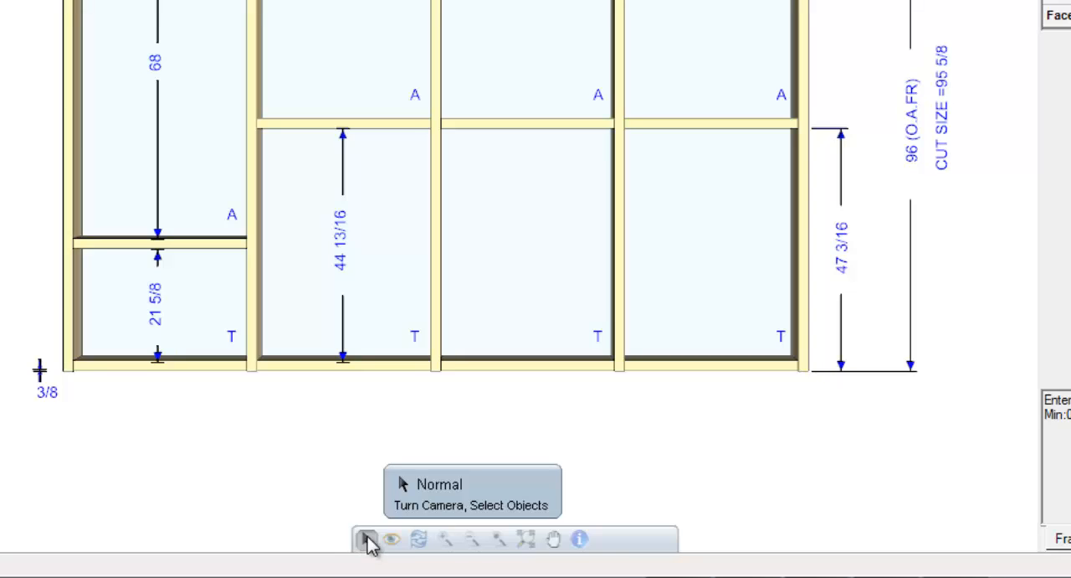
mouse_move(392, 539)
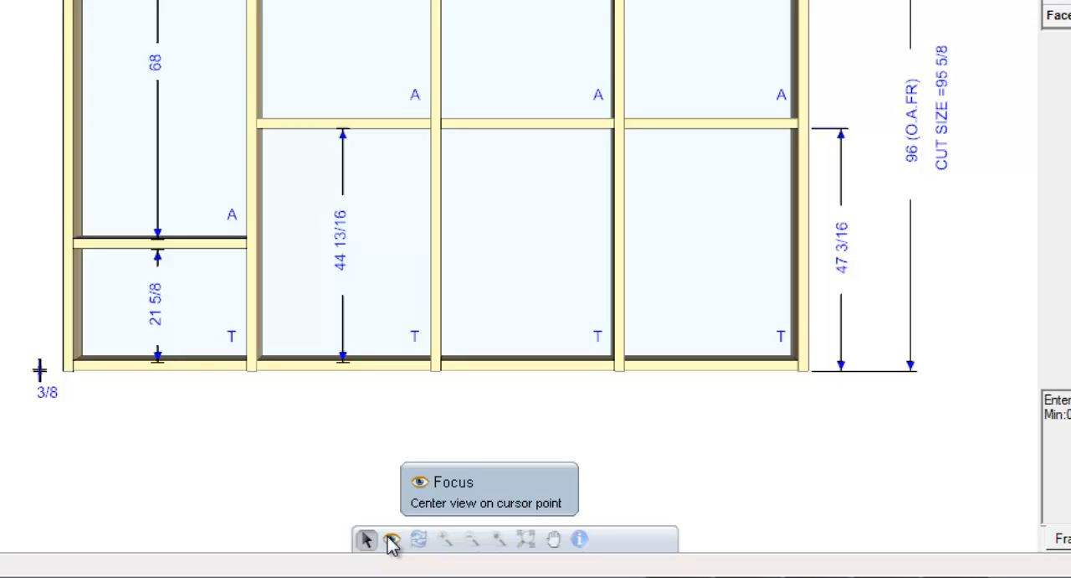
mouse_move(418, 539)
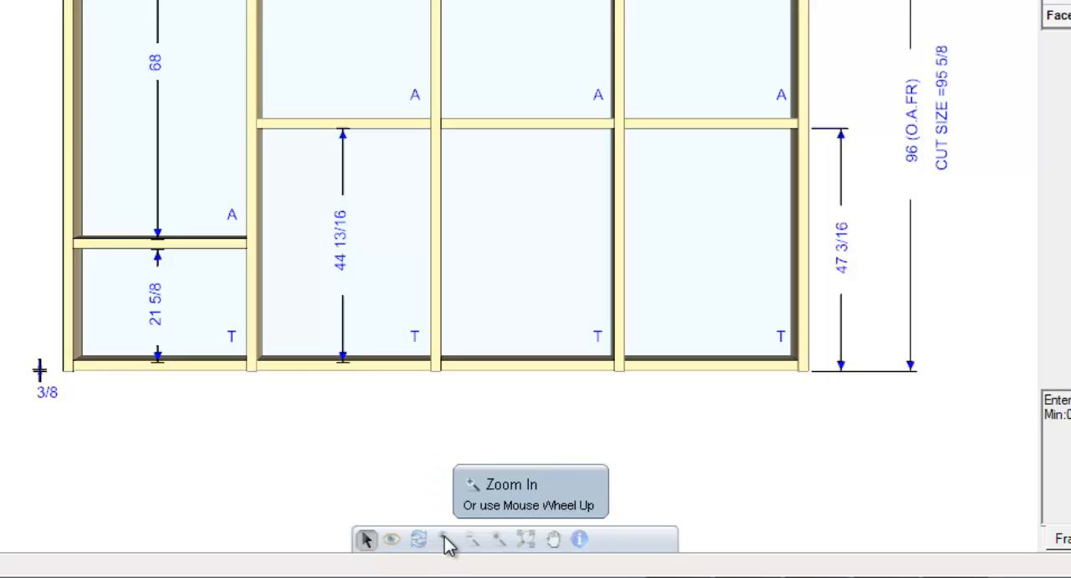
mouse_move(472, 539)
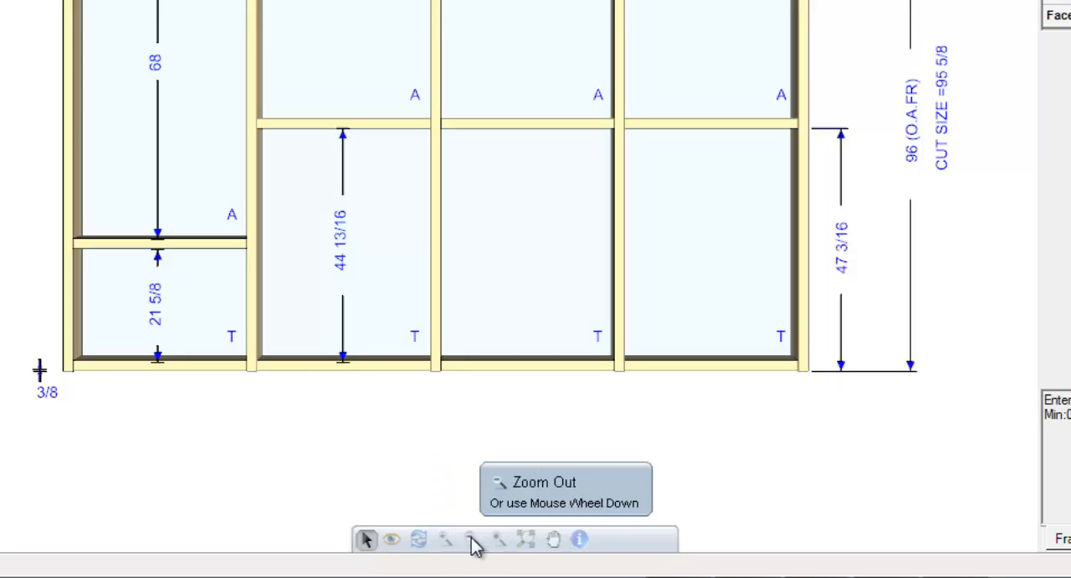
mouse_move(498, 539)
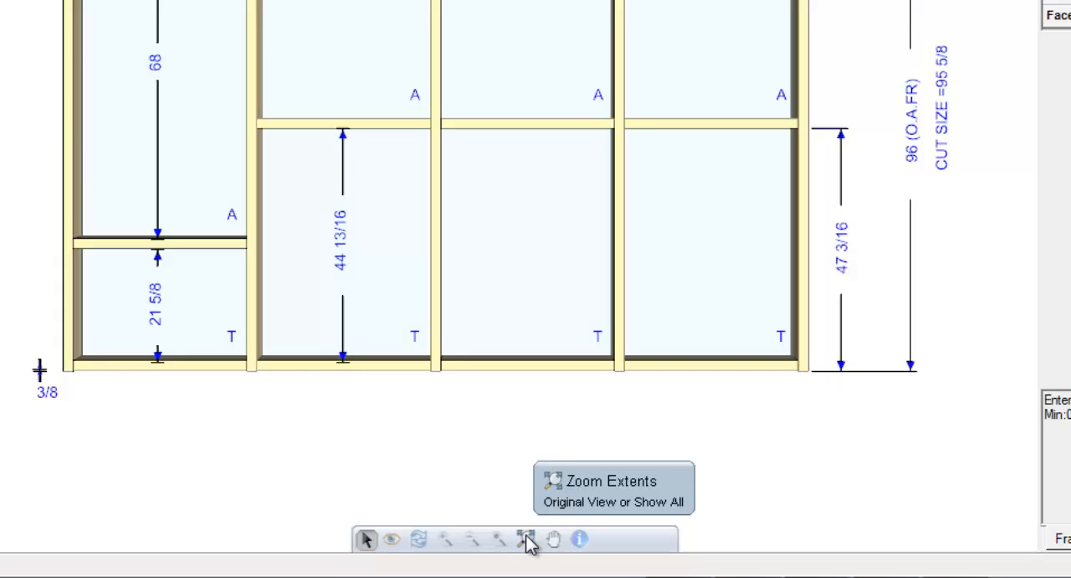
mouse_move(579, 539)
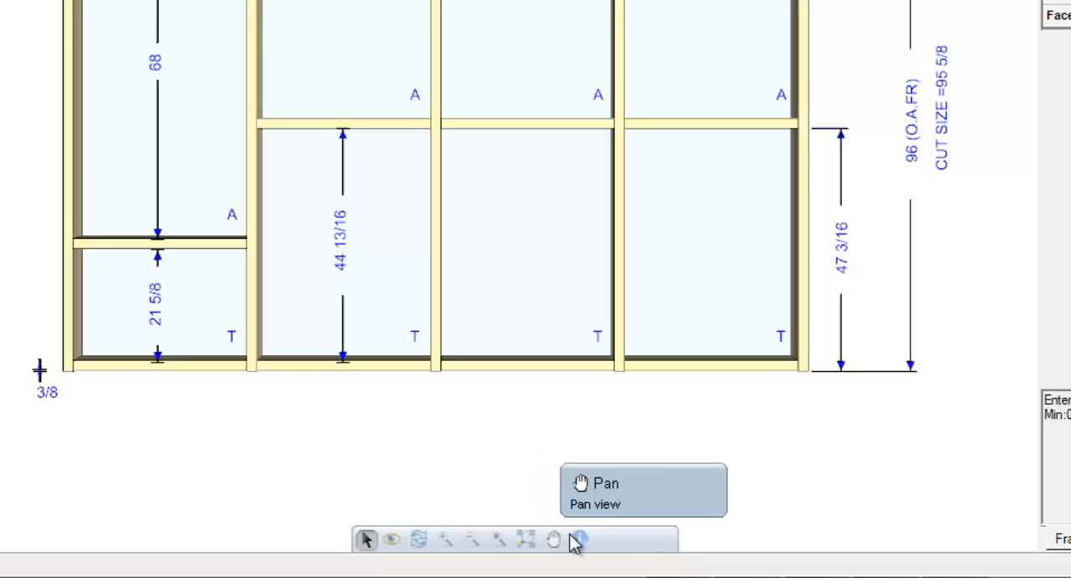
mouse_move(579, 539)
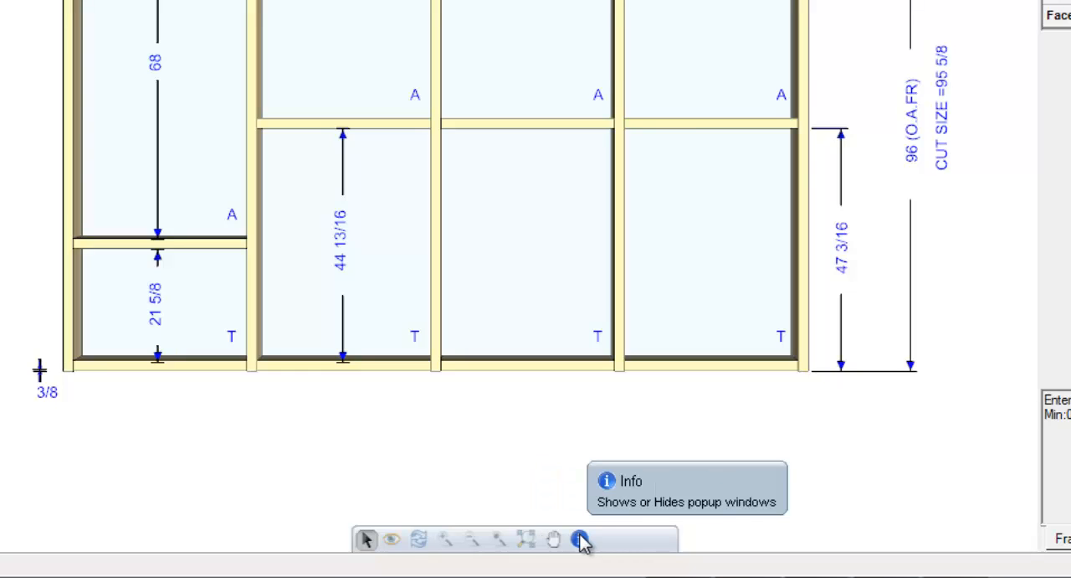
click(579, 539)
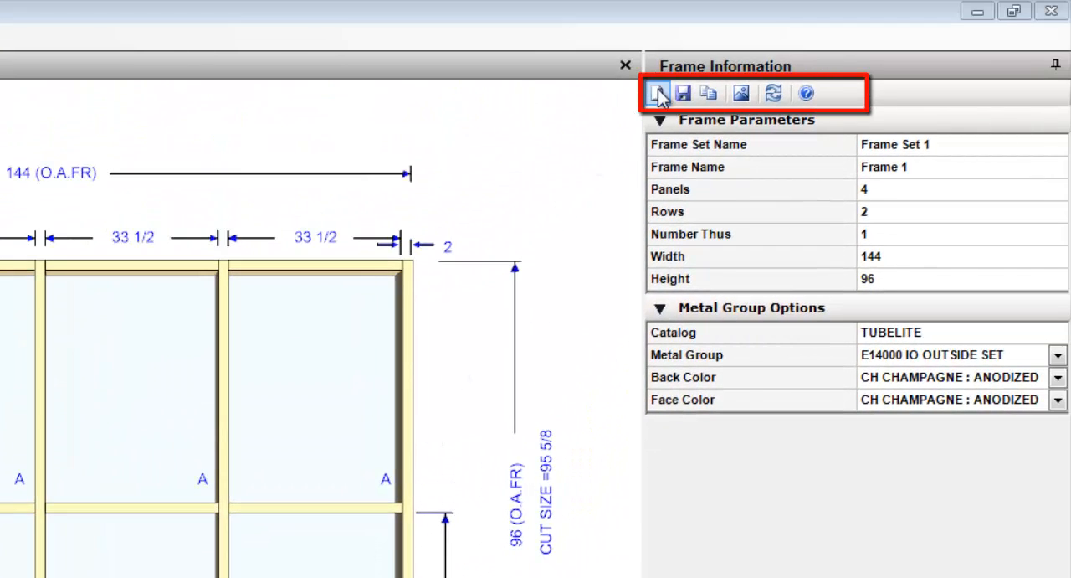
mouse_move(659, 92)
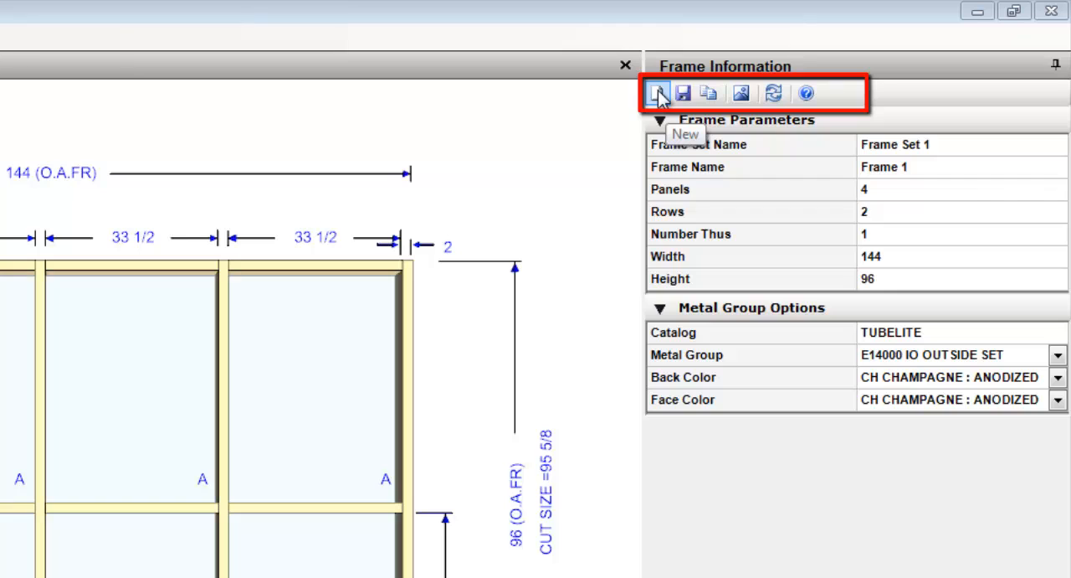
mouse_move(683, 92)
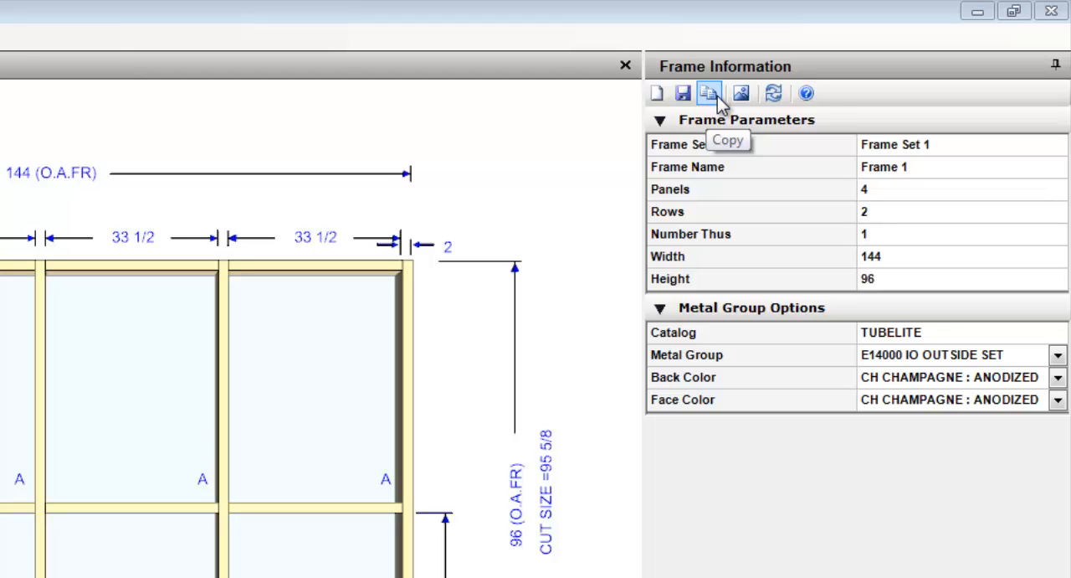
mouse_move(742, 93)
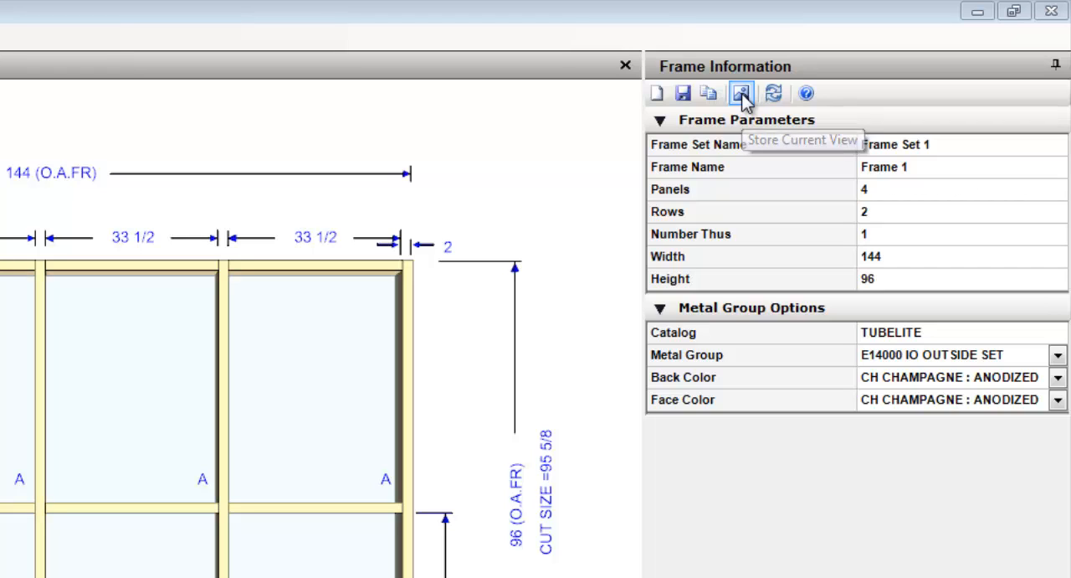
mouse_move(774, 93)
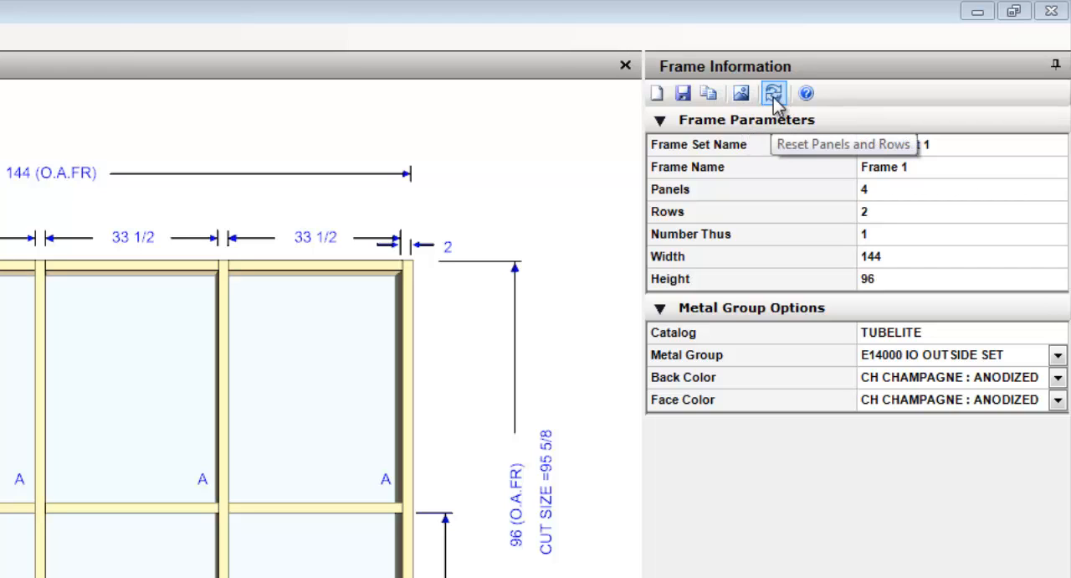